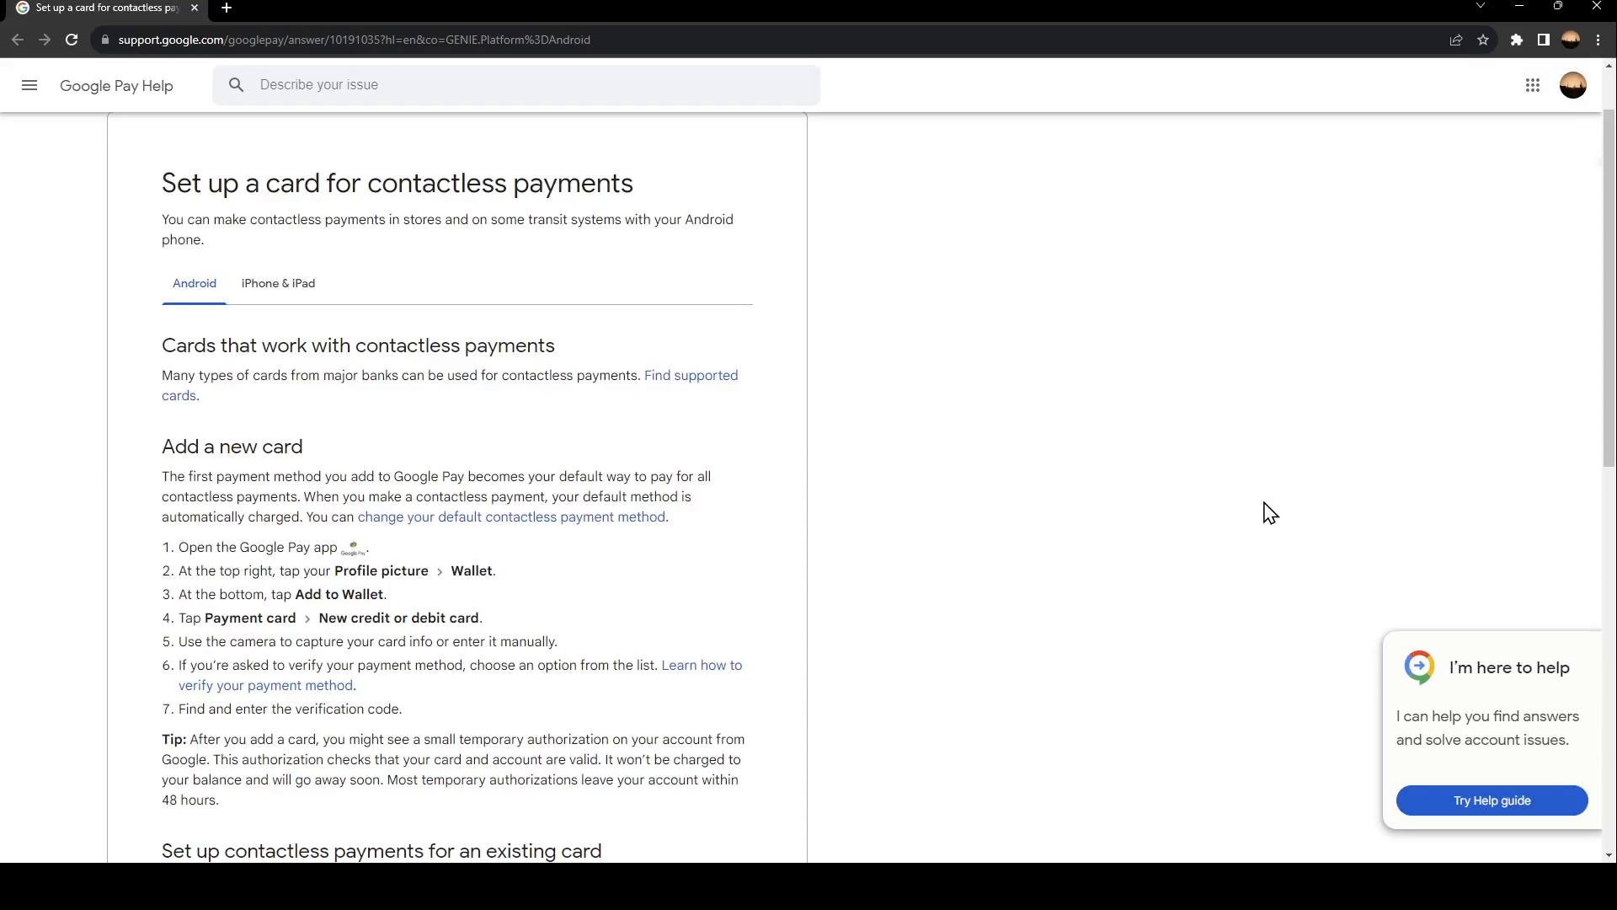
mouse_move(1334, 500)
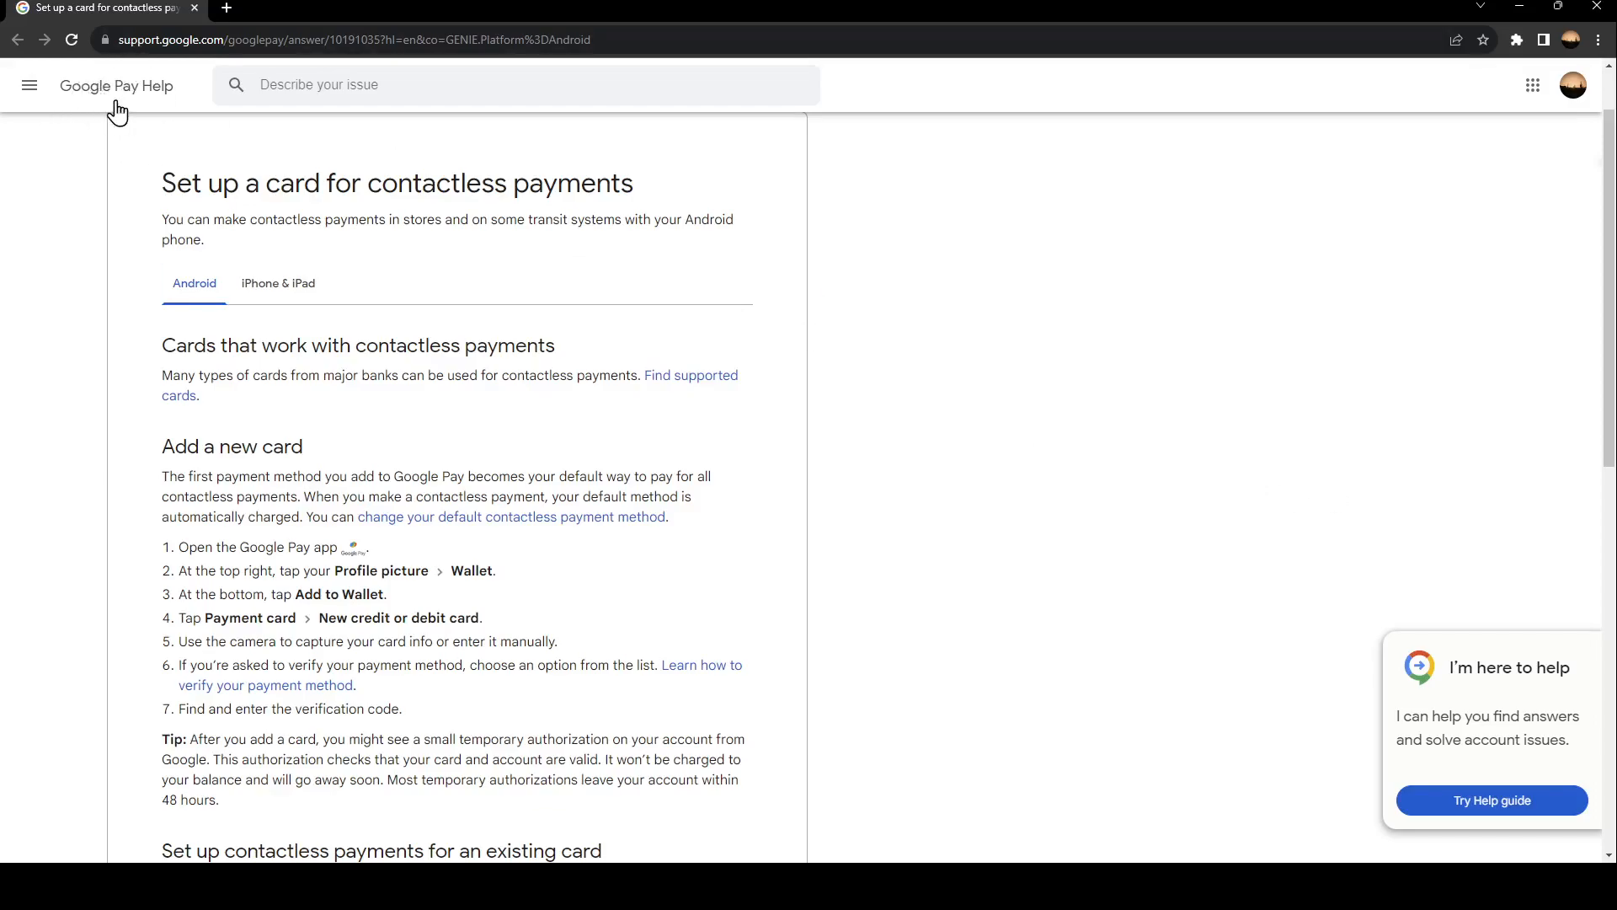
scroll(down, 3)
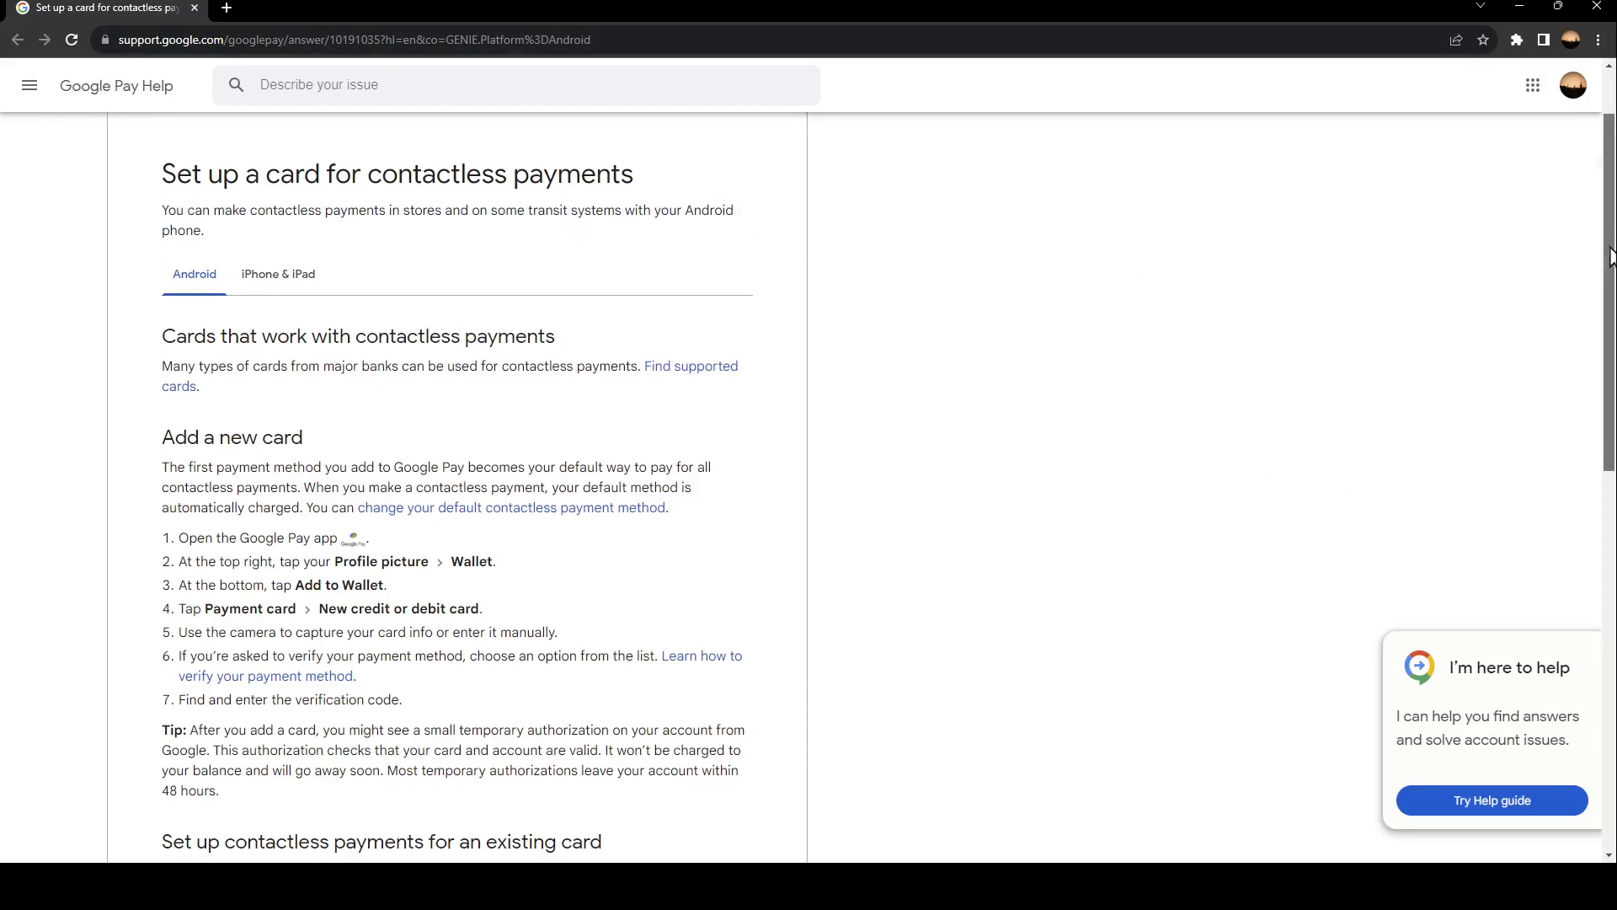
scroll(up, 3)
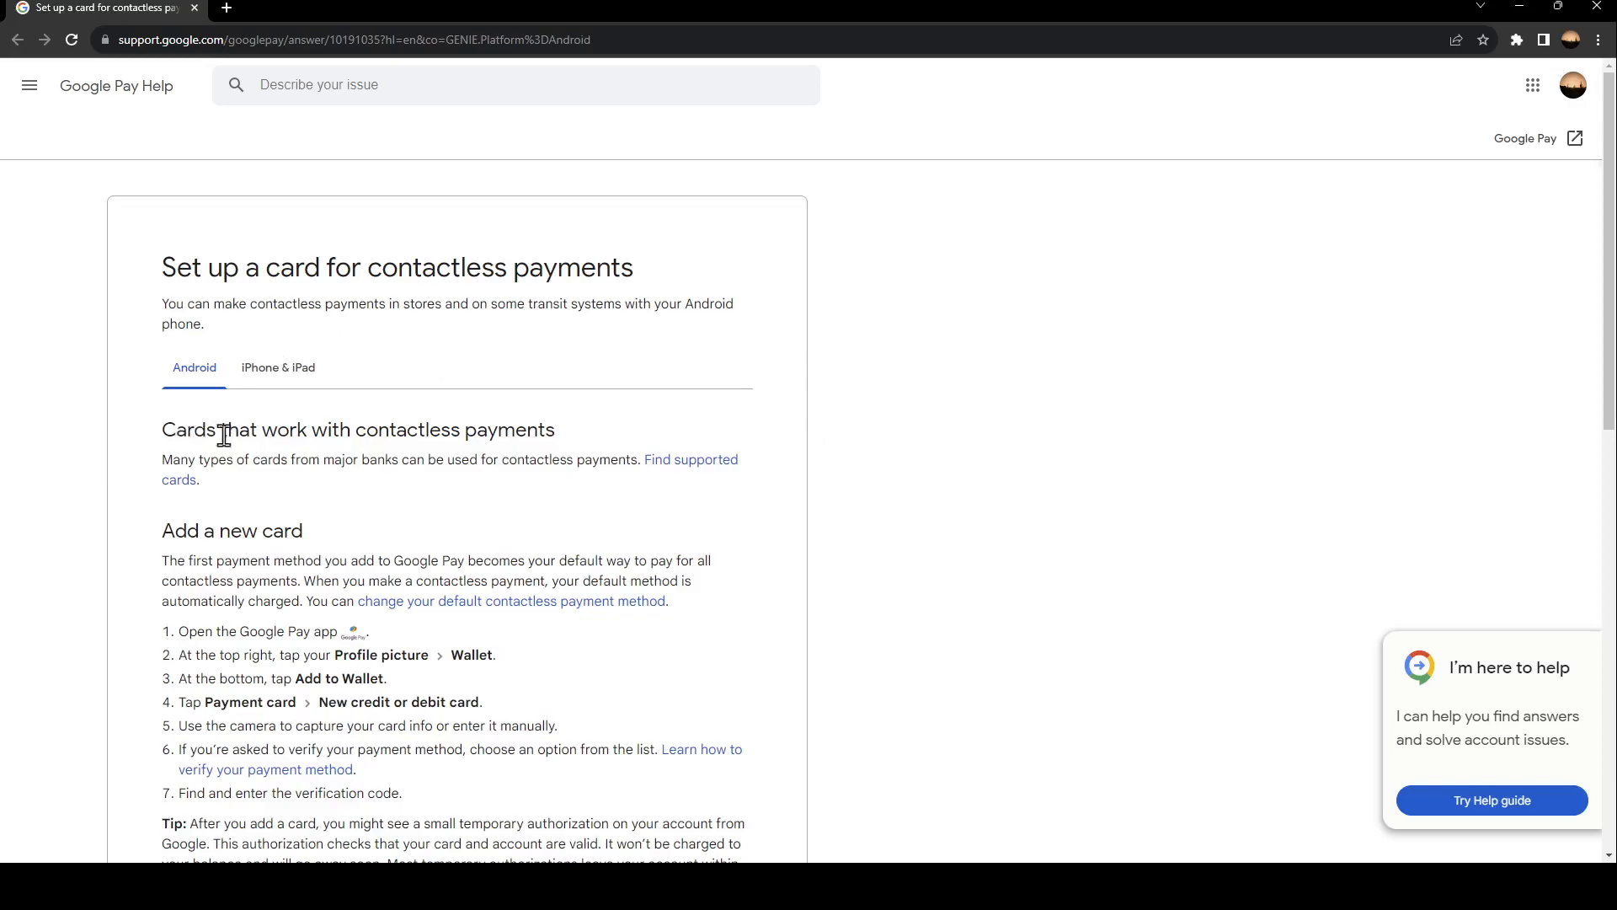
mouse_move(254, 470)
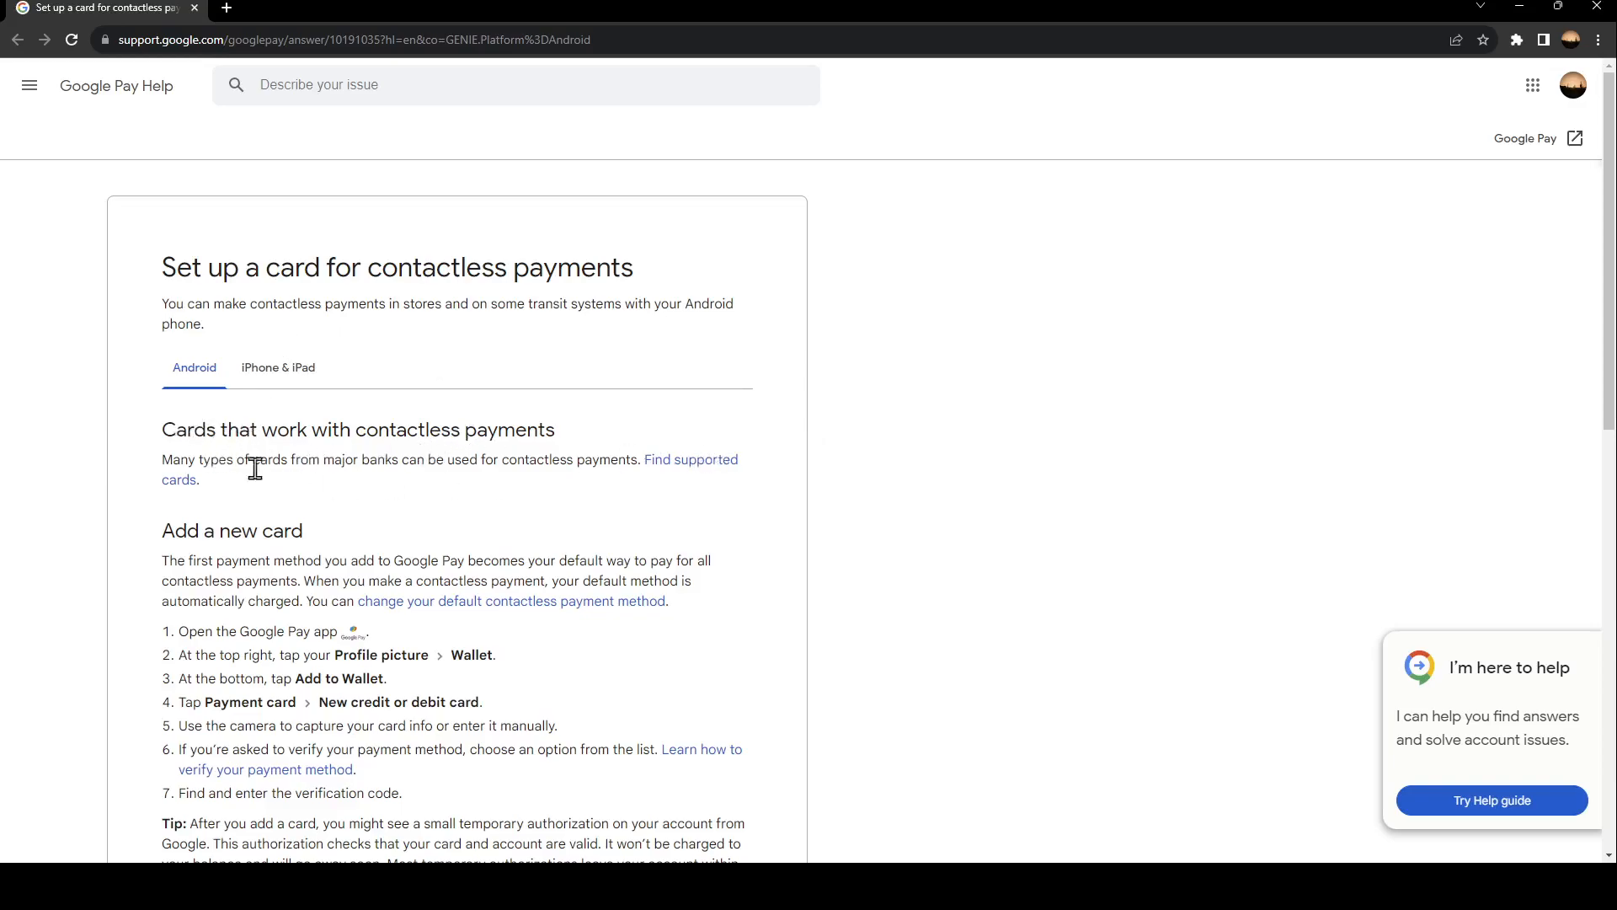
mouse_move(433, 486)
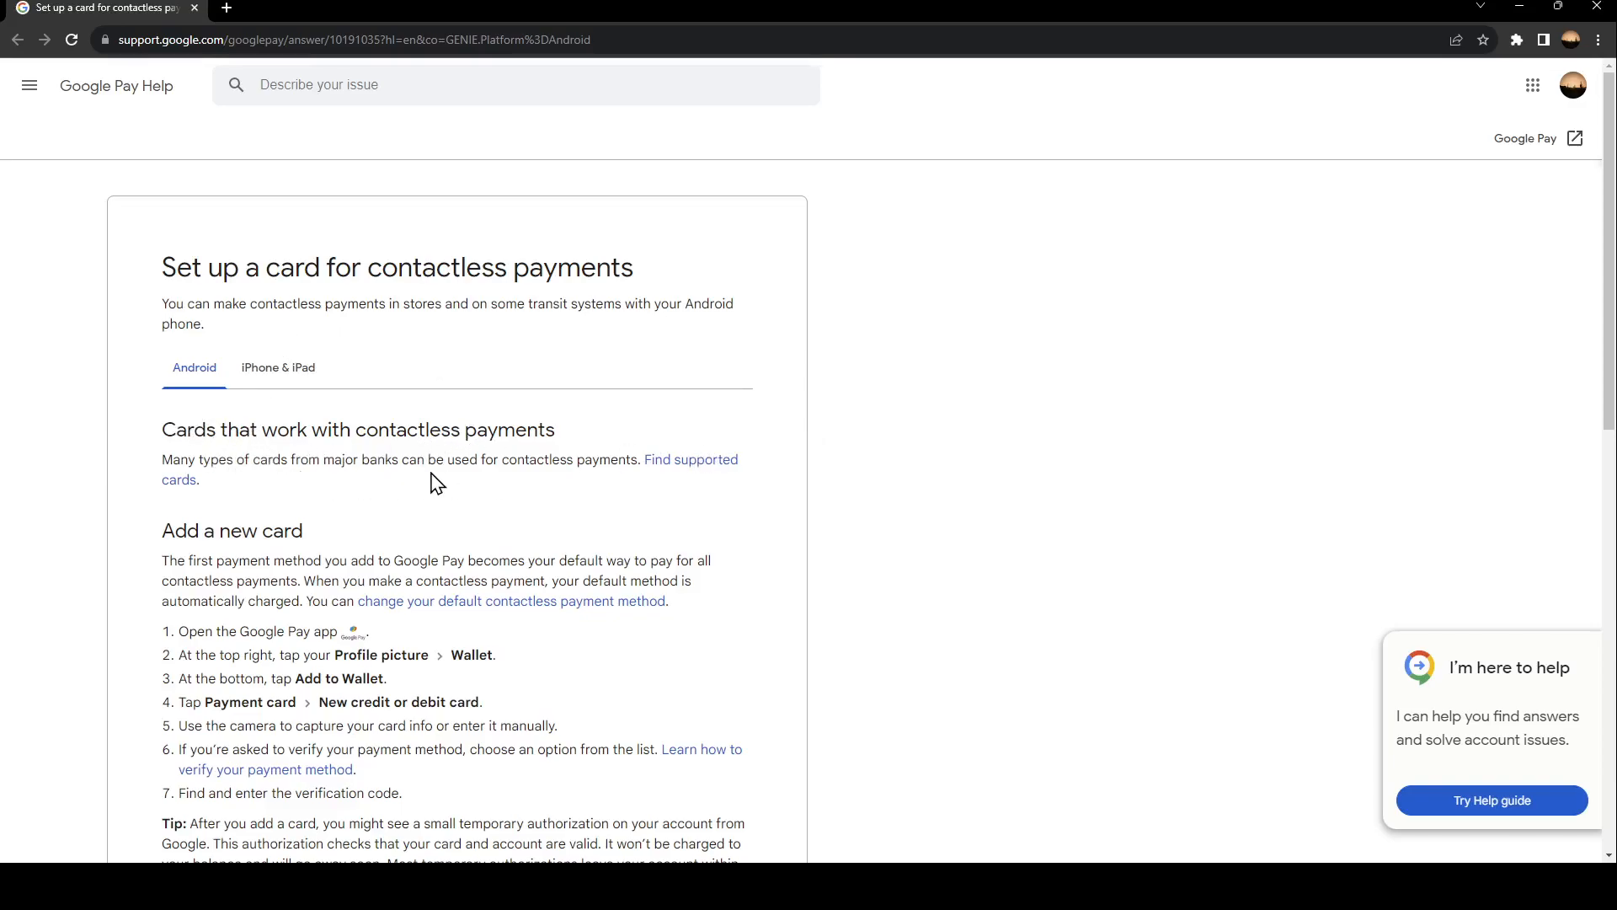
mouse_move(976, 447)
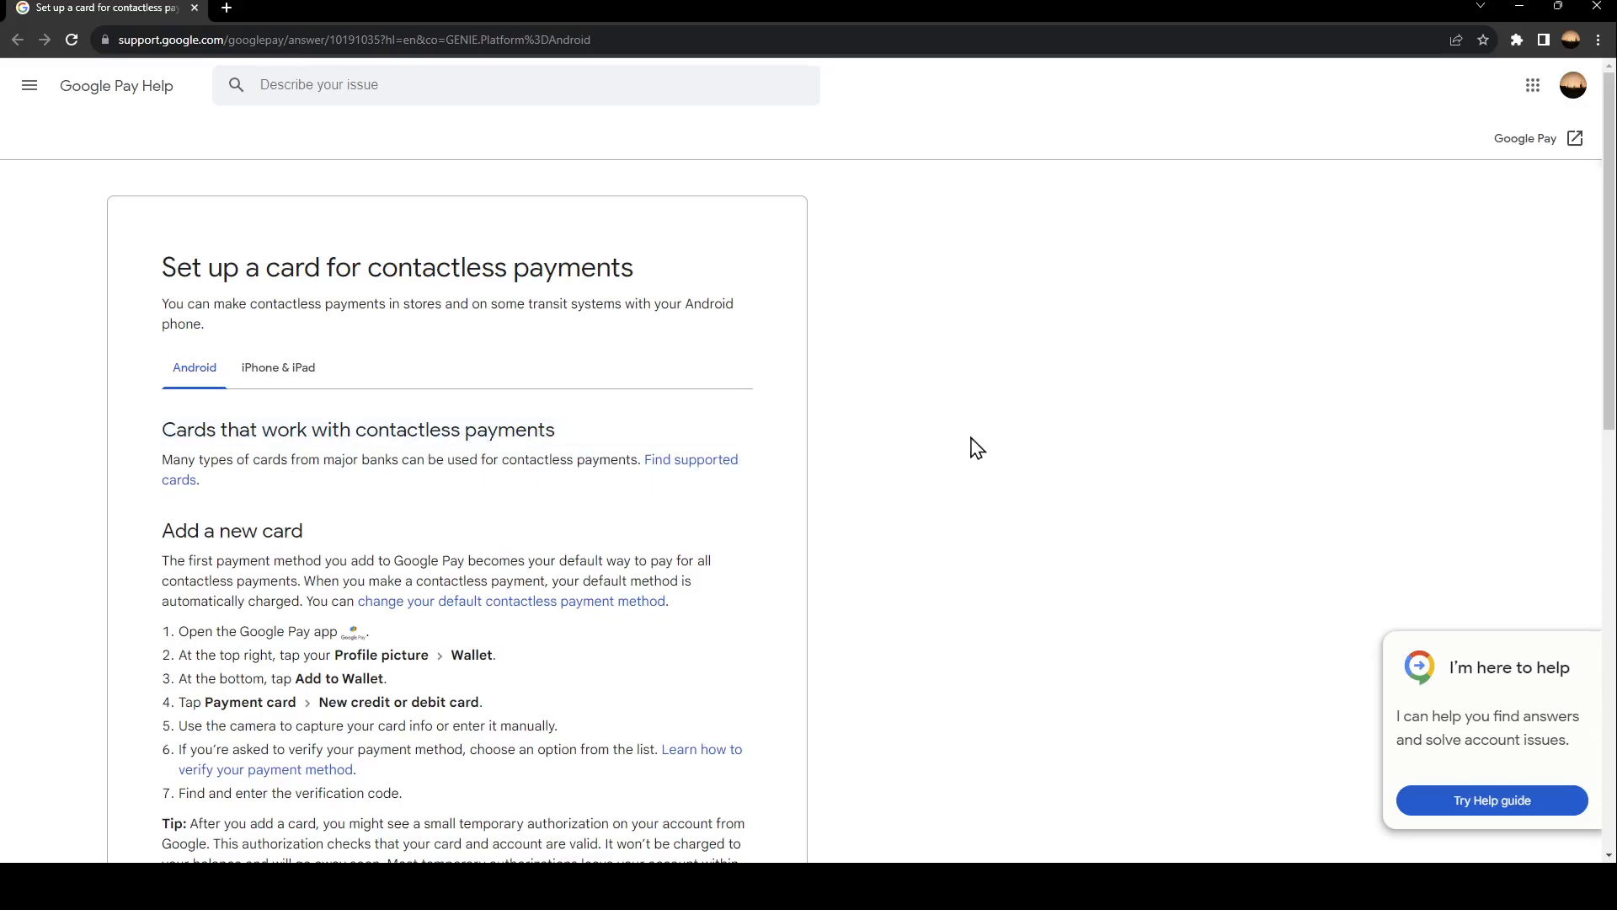
scroll(down, 3)
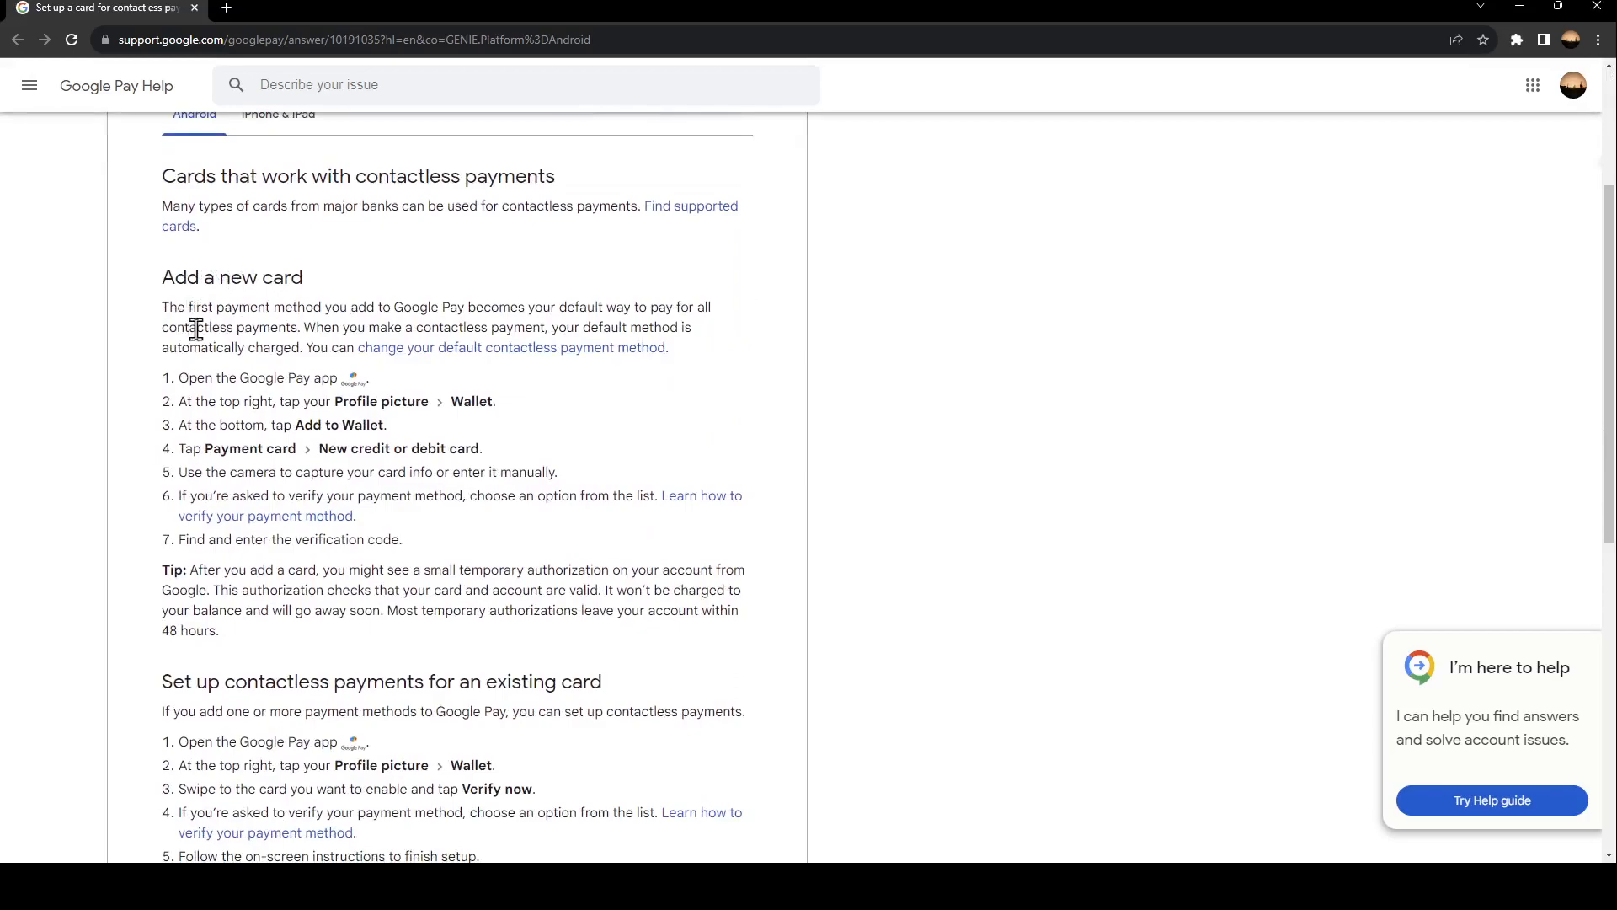
mouse_move(430, 328)
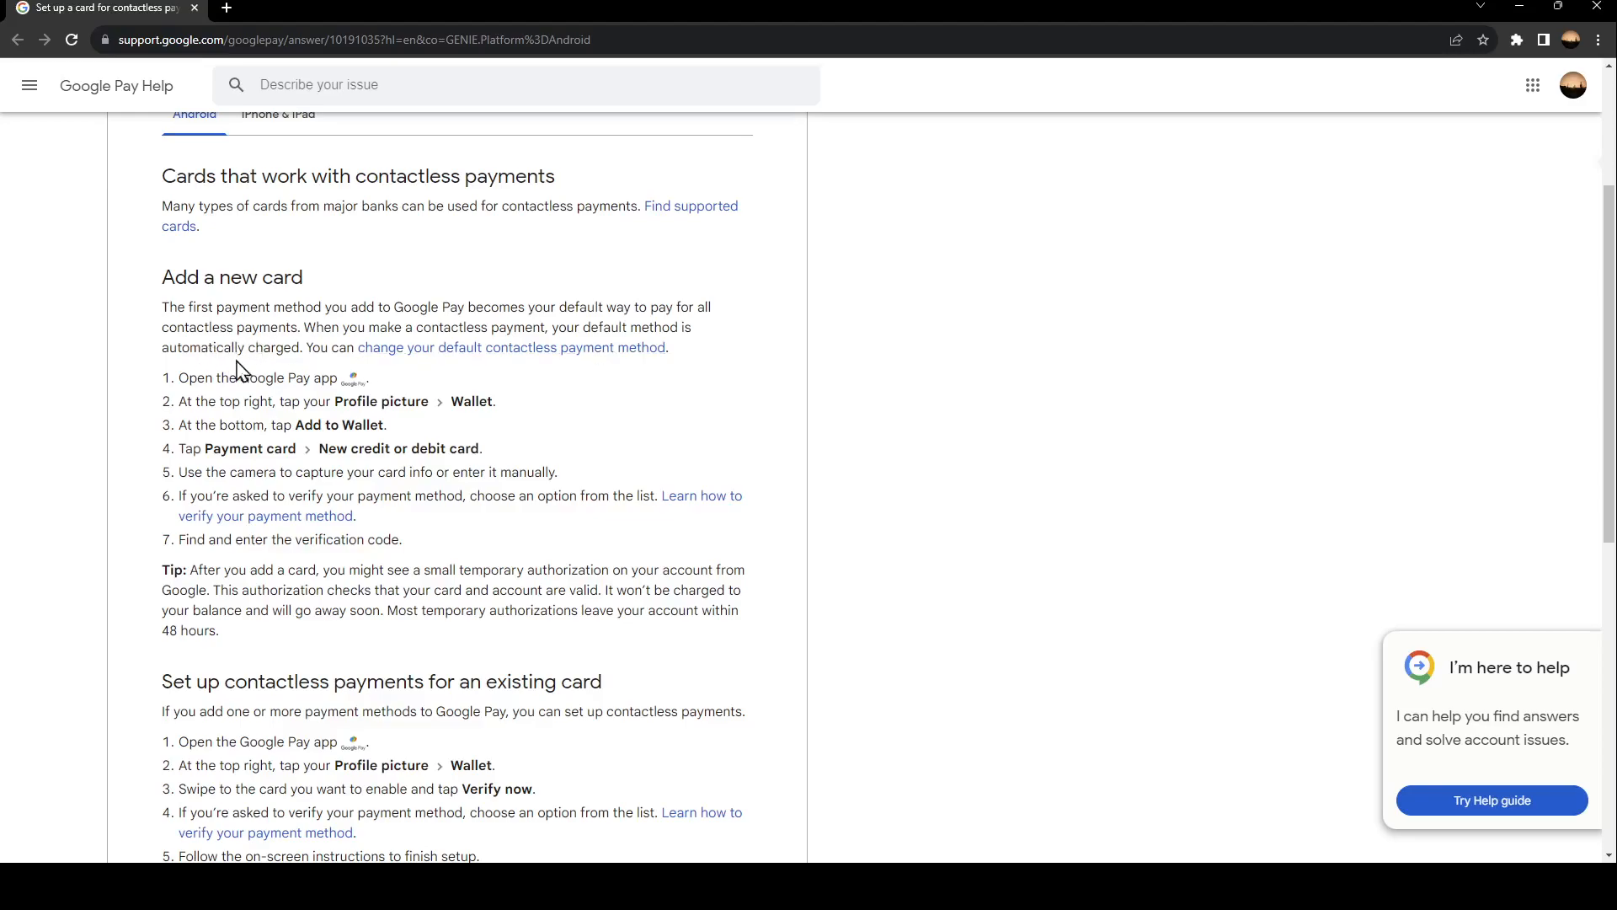
mouse_move(310, 345)
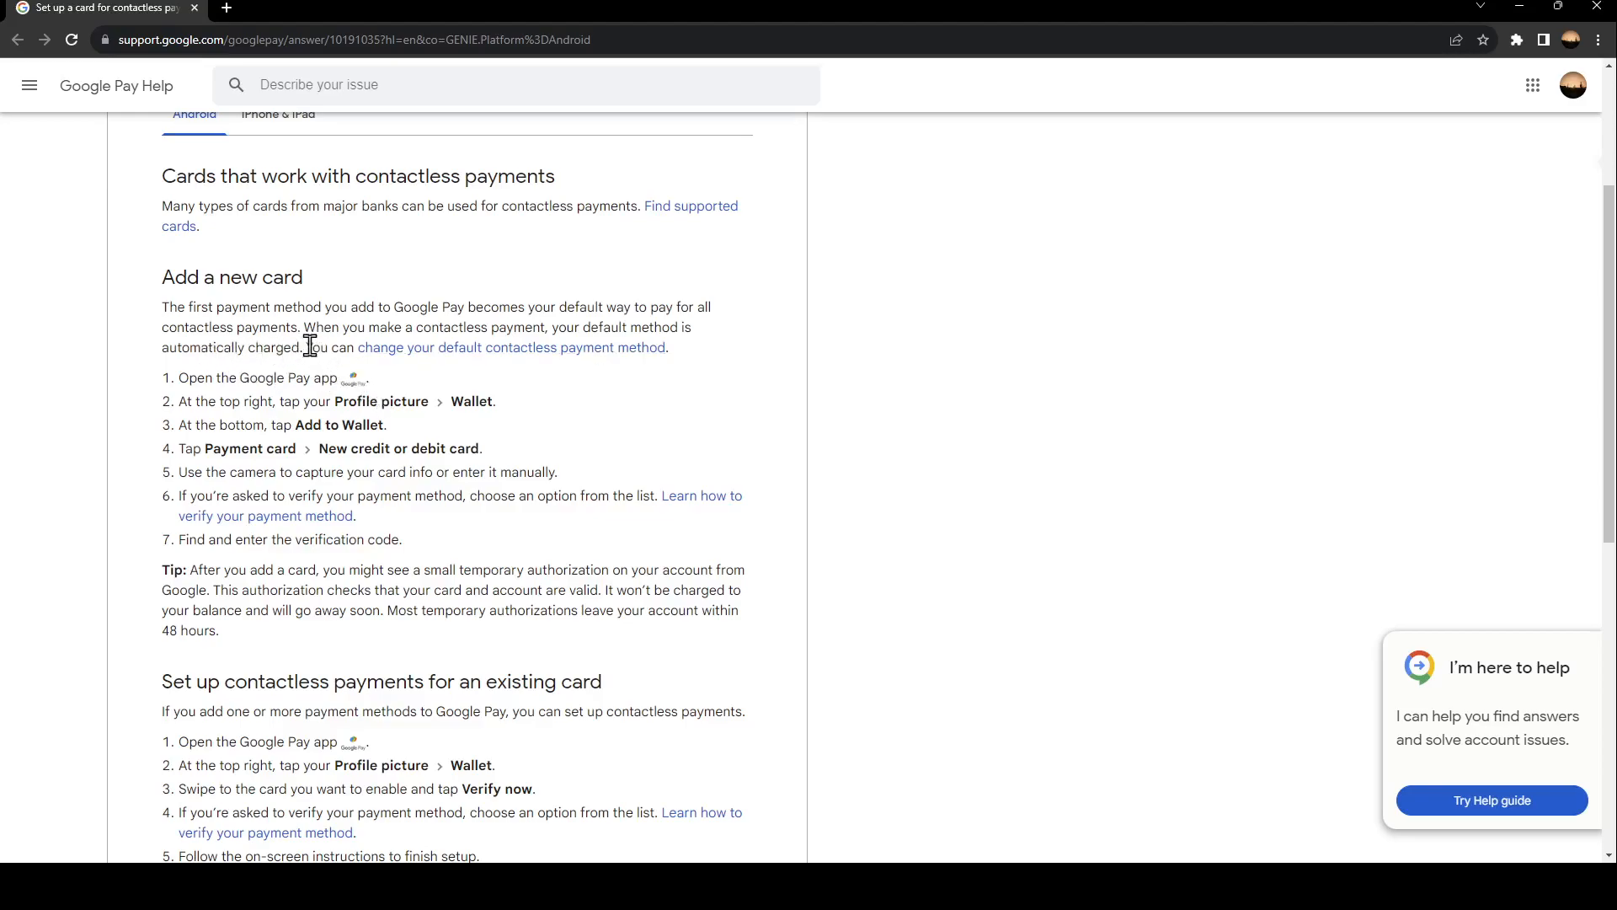
mouse_move(699, 389)
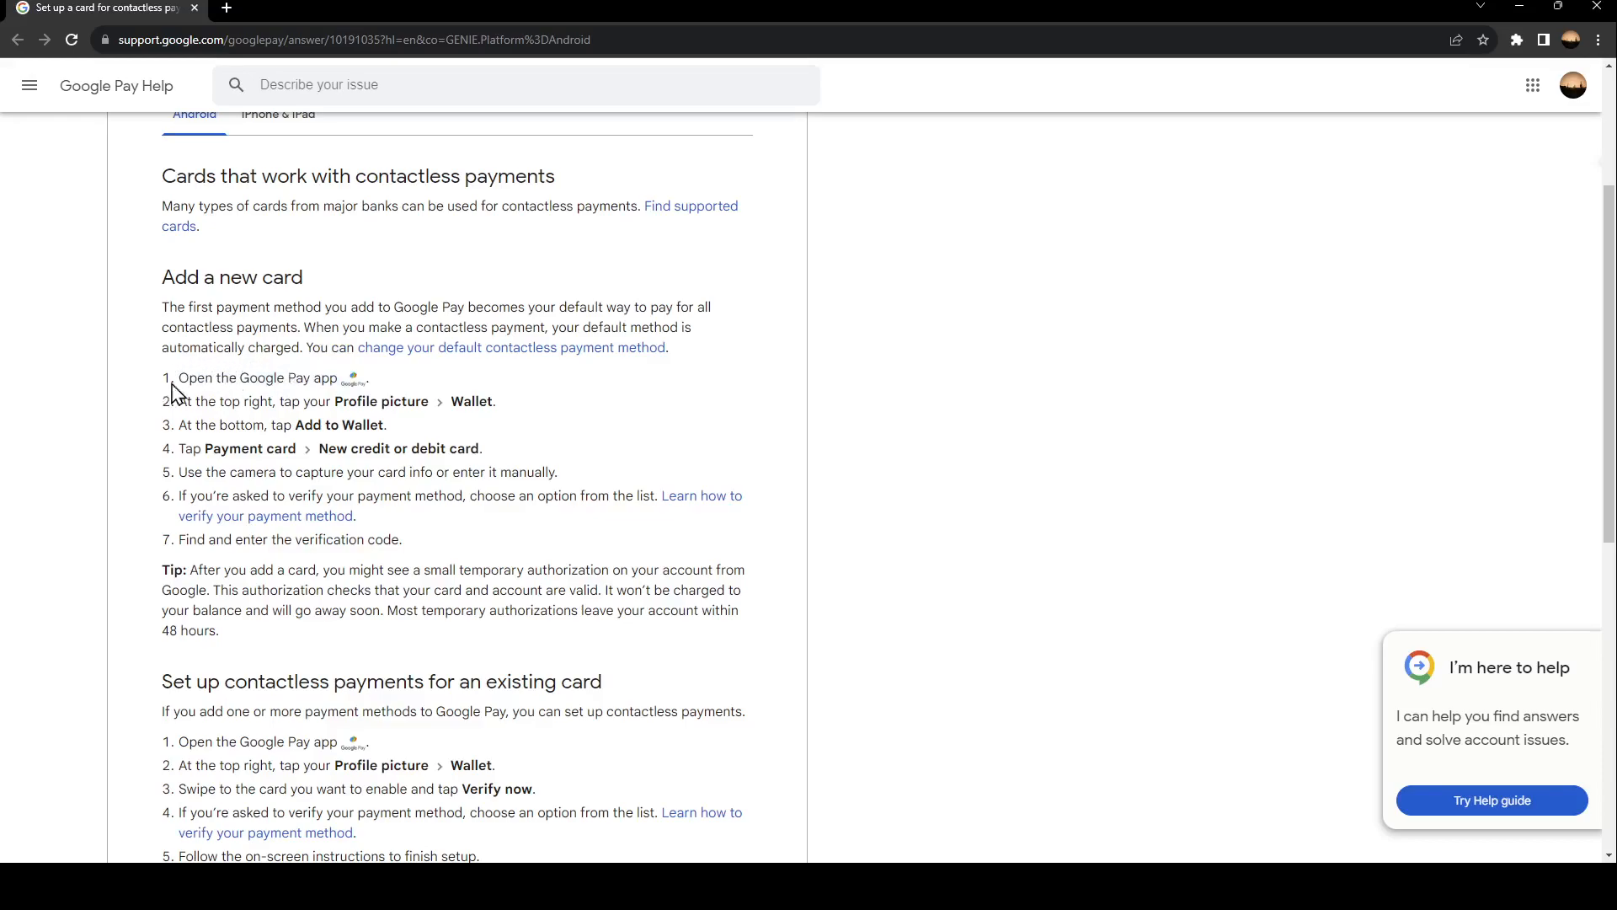
mouse_move(517, 433)
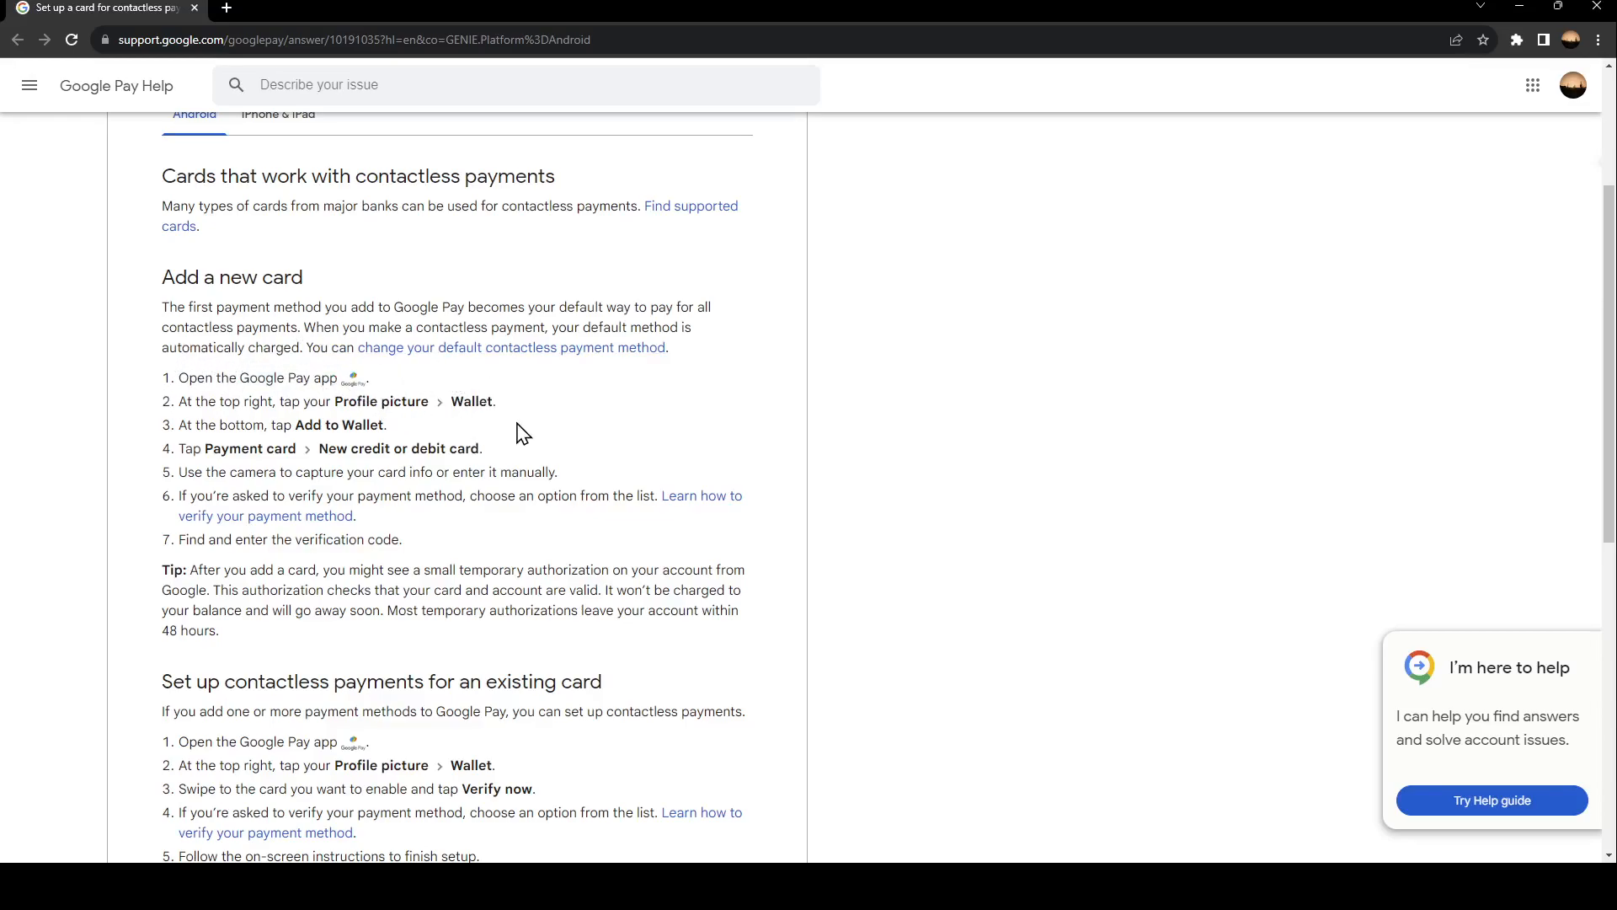
mouse_move(180, 422)
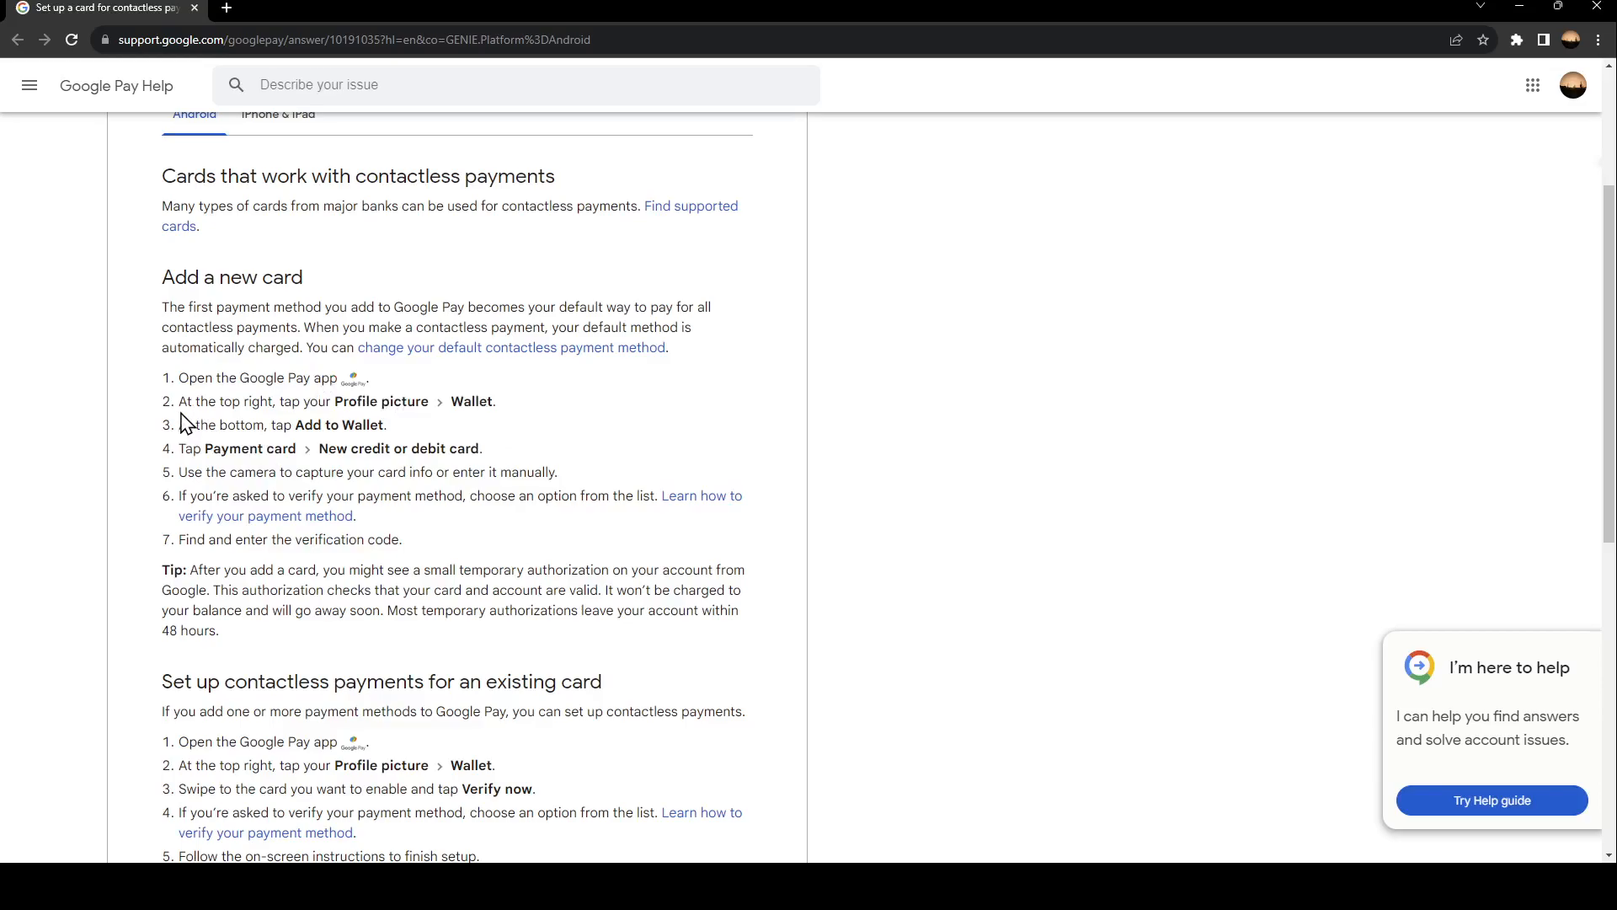
mouse_move(300, 430)
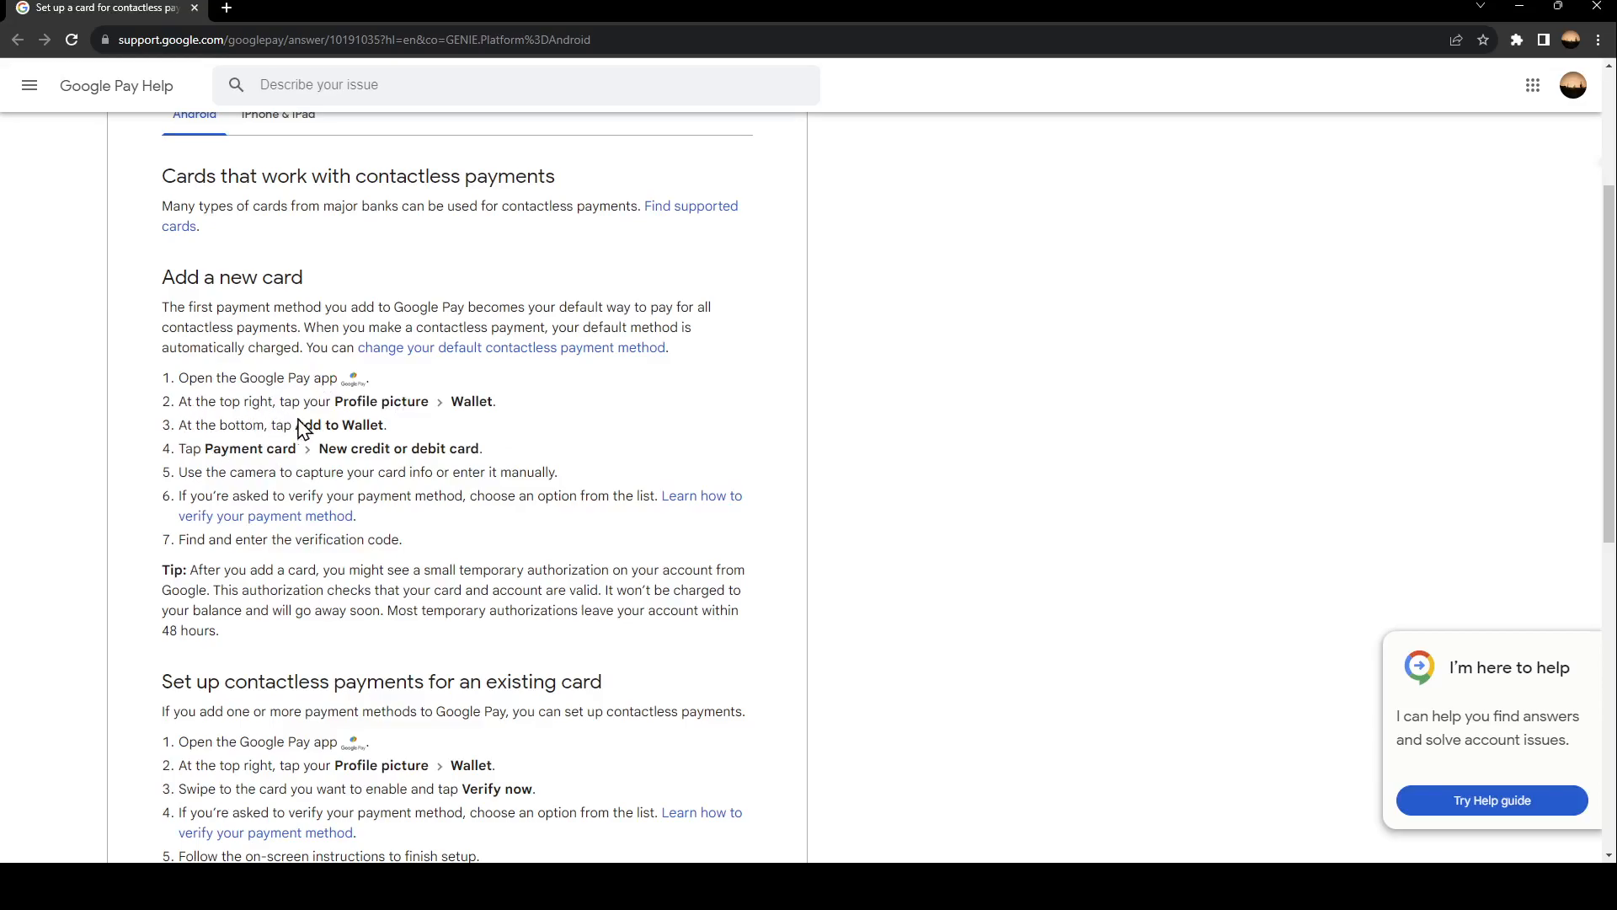
mouse_move(480, 425)
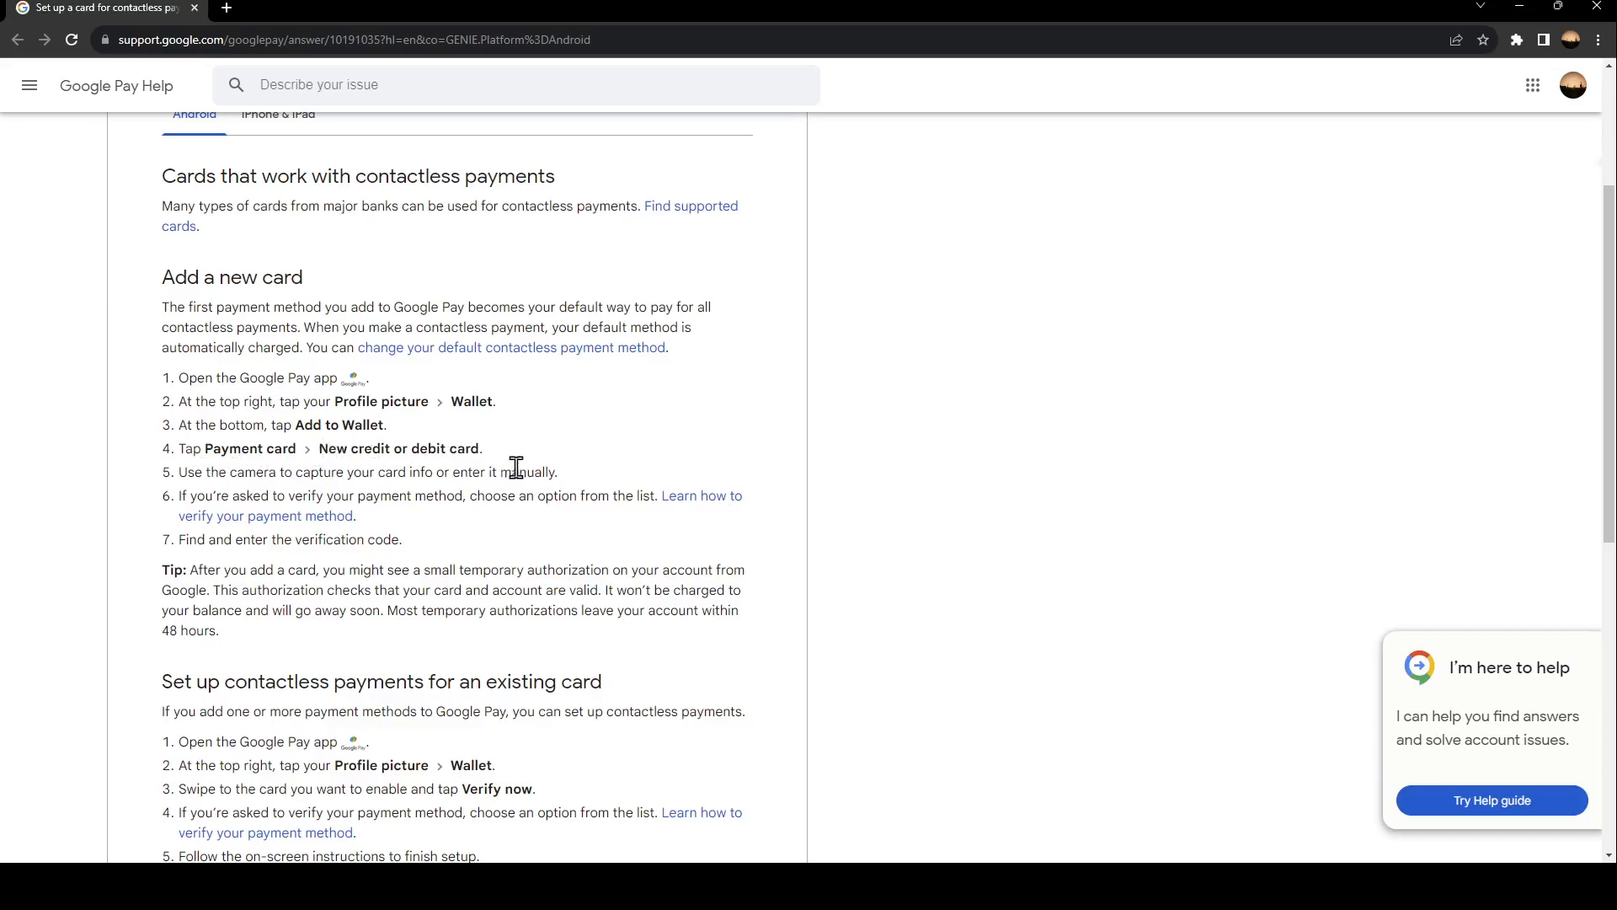
mouse_move(231, 472)
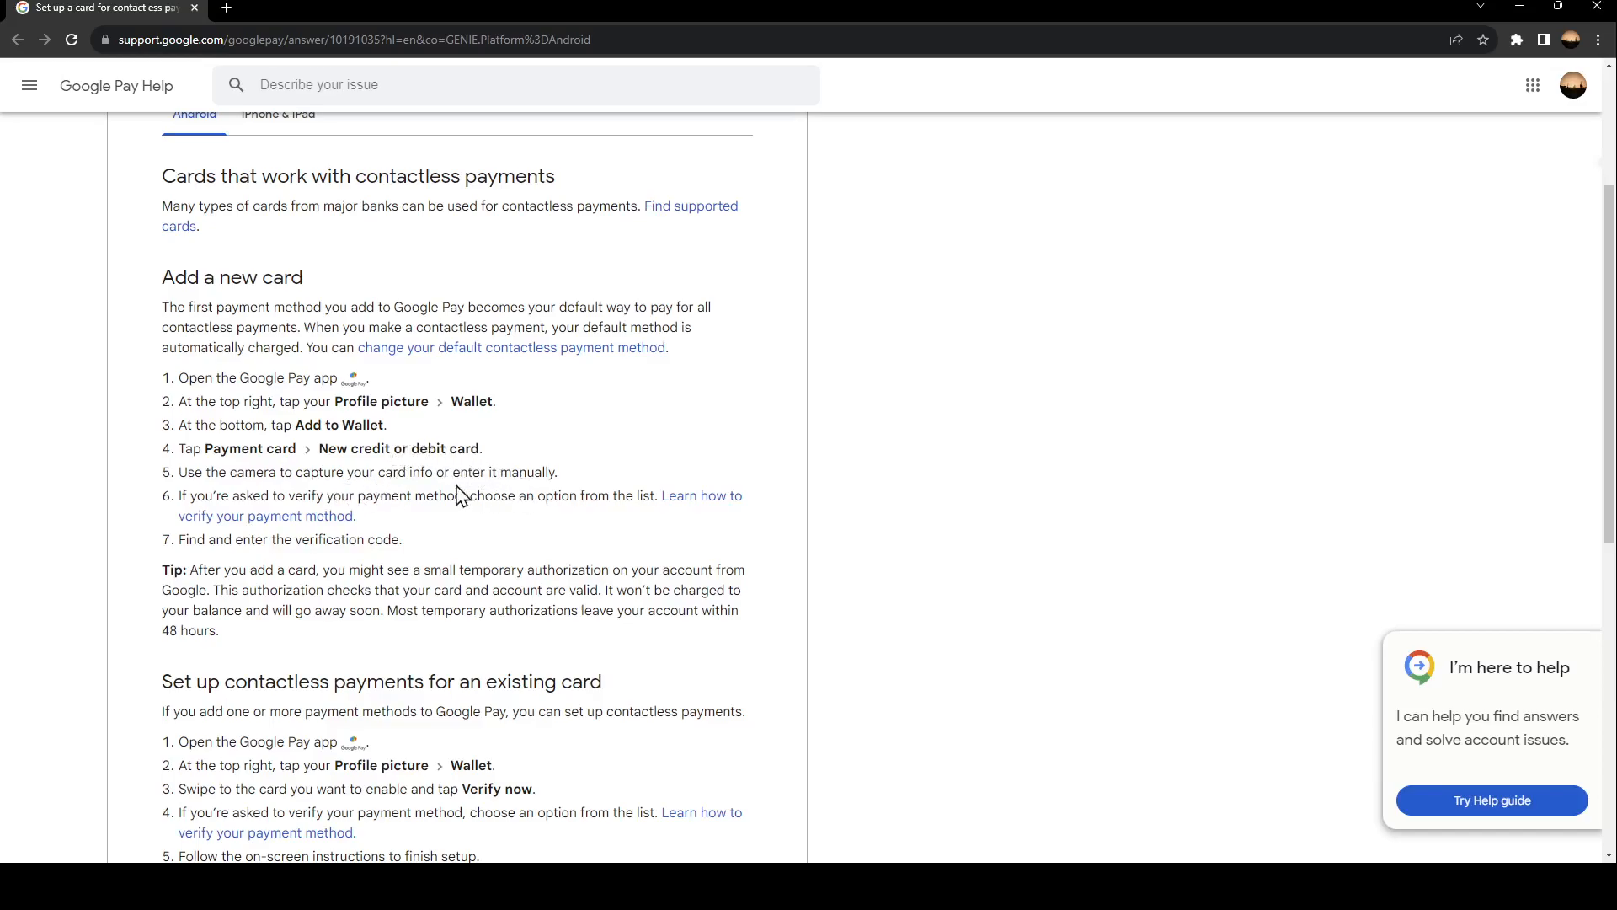
mouse_move(329, 498)
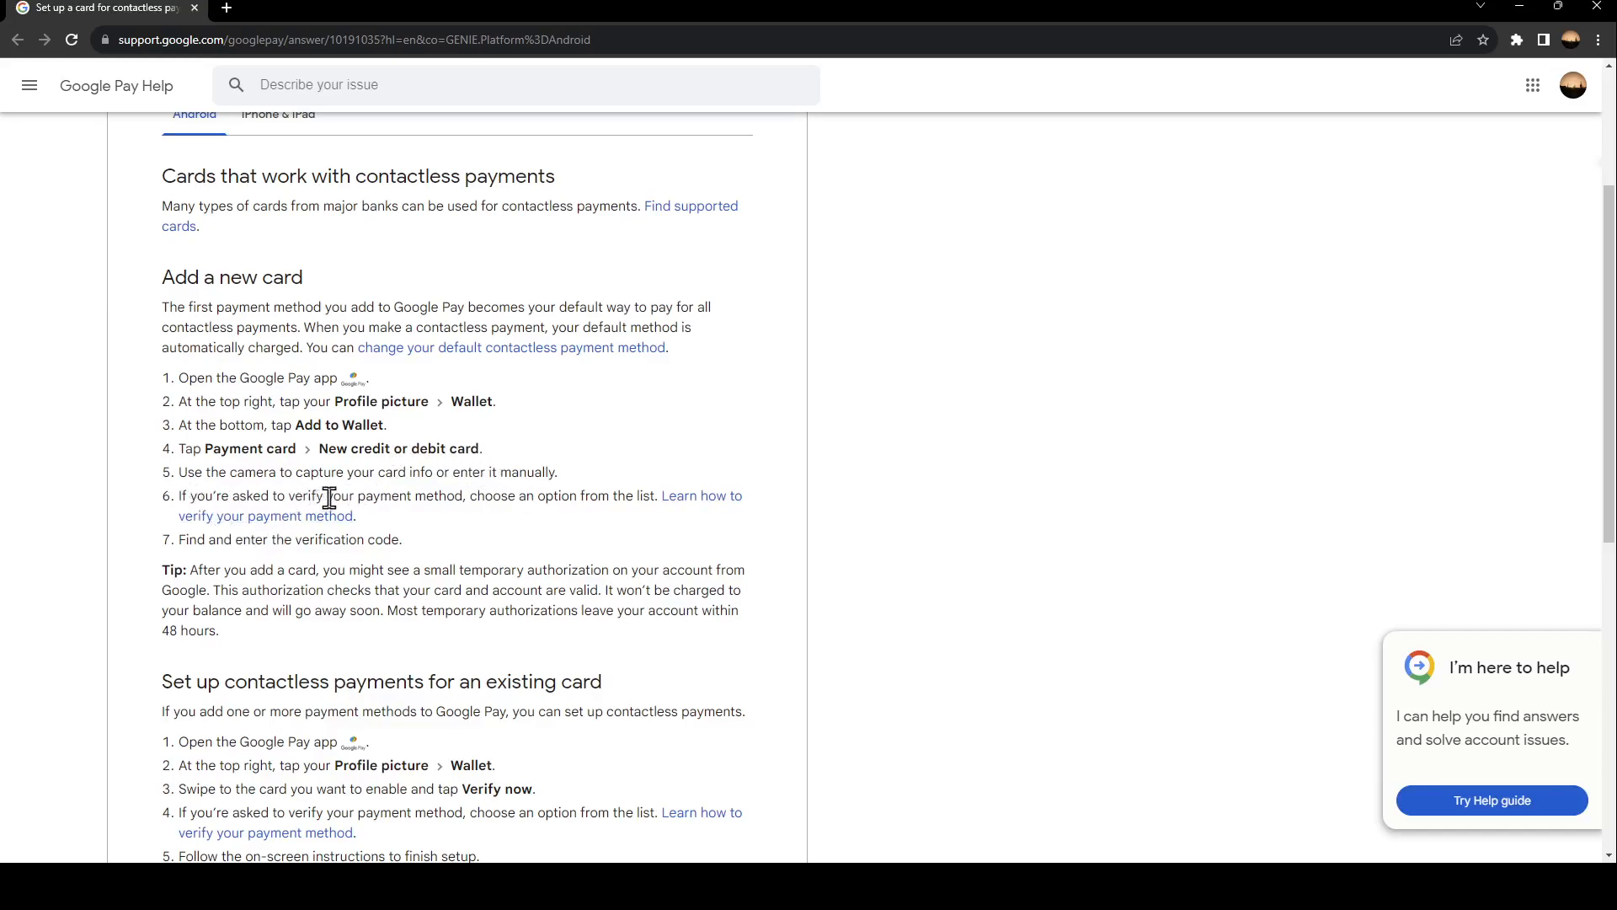
mouse_move(590, 492)
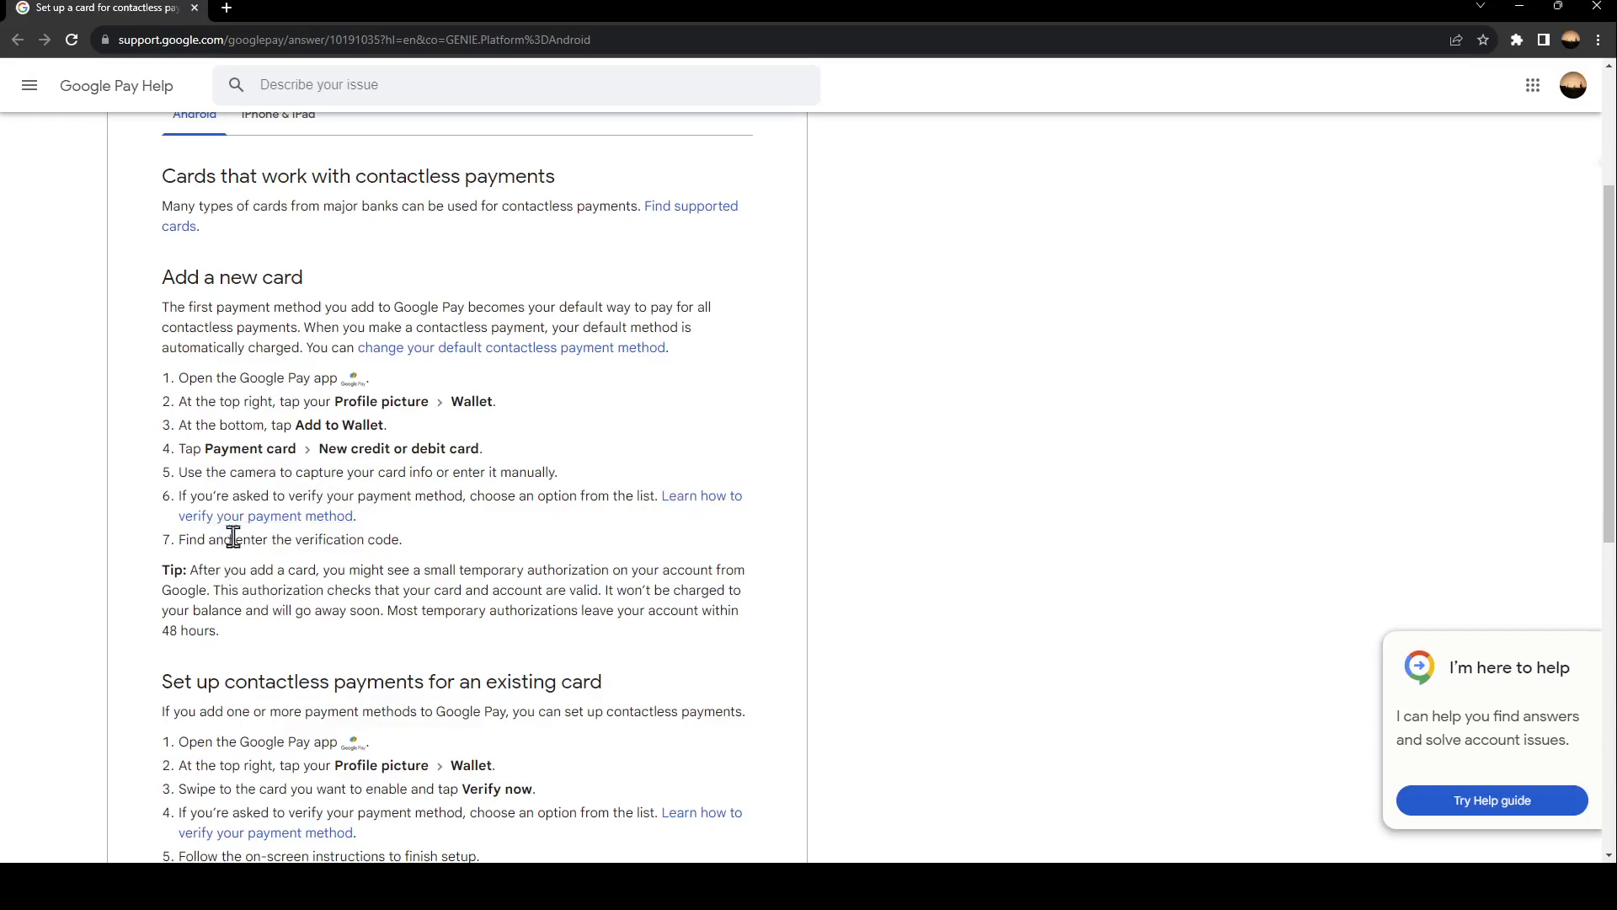
mouse_move(472, 548)
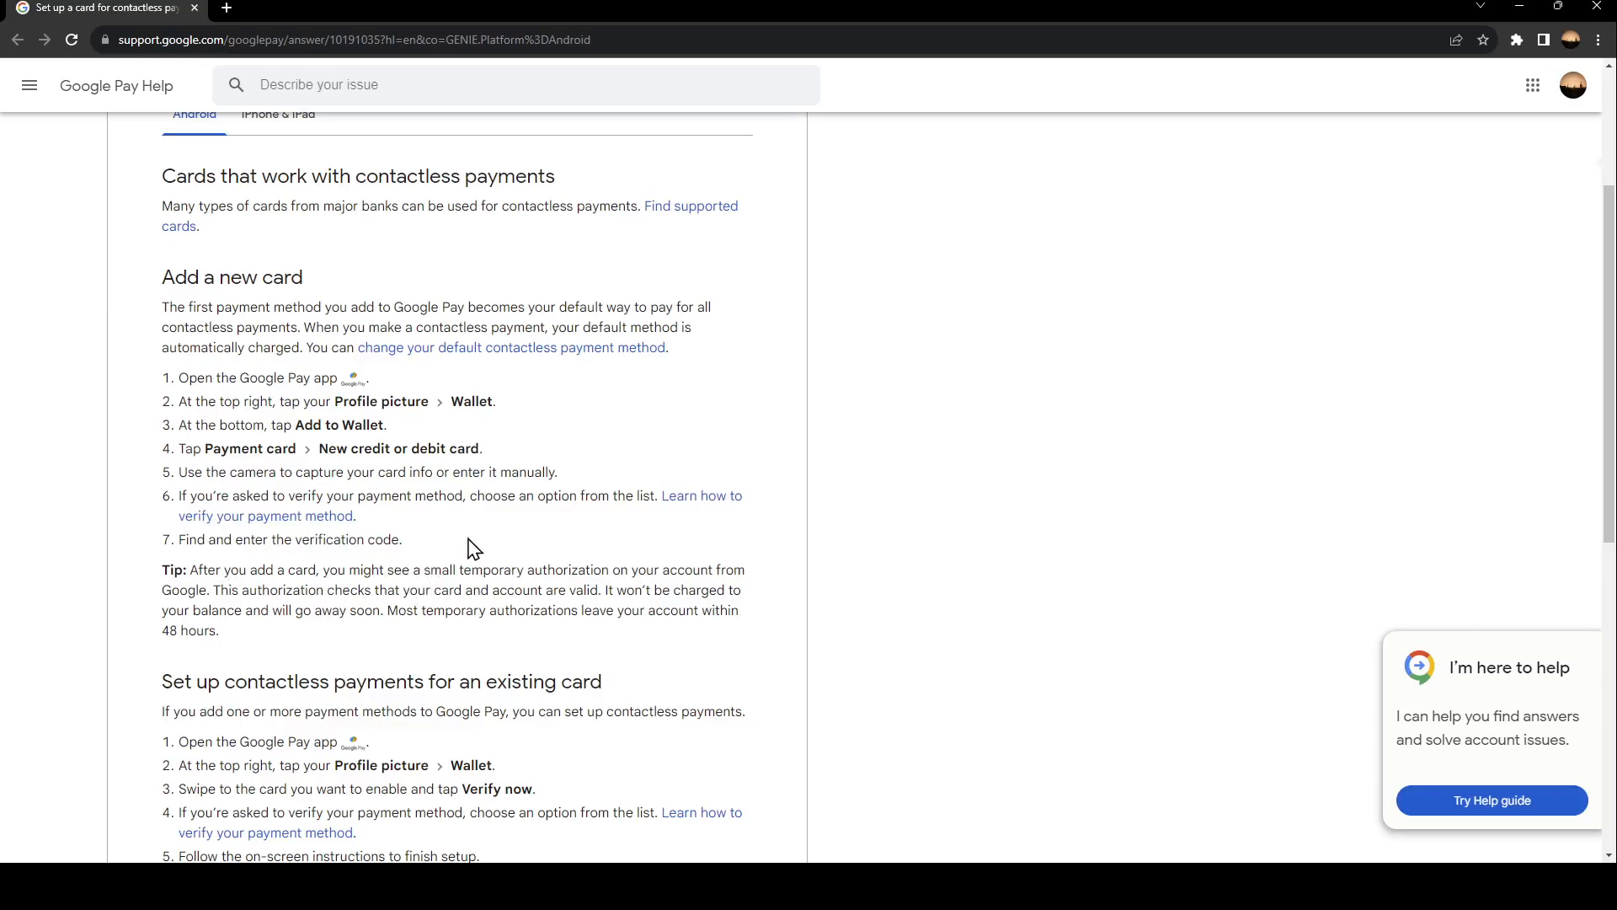
scroll(down, 3)
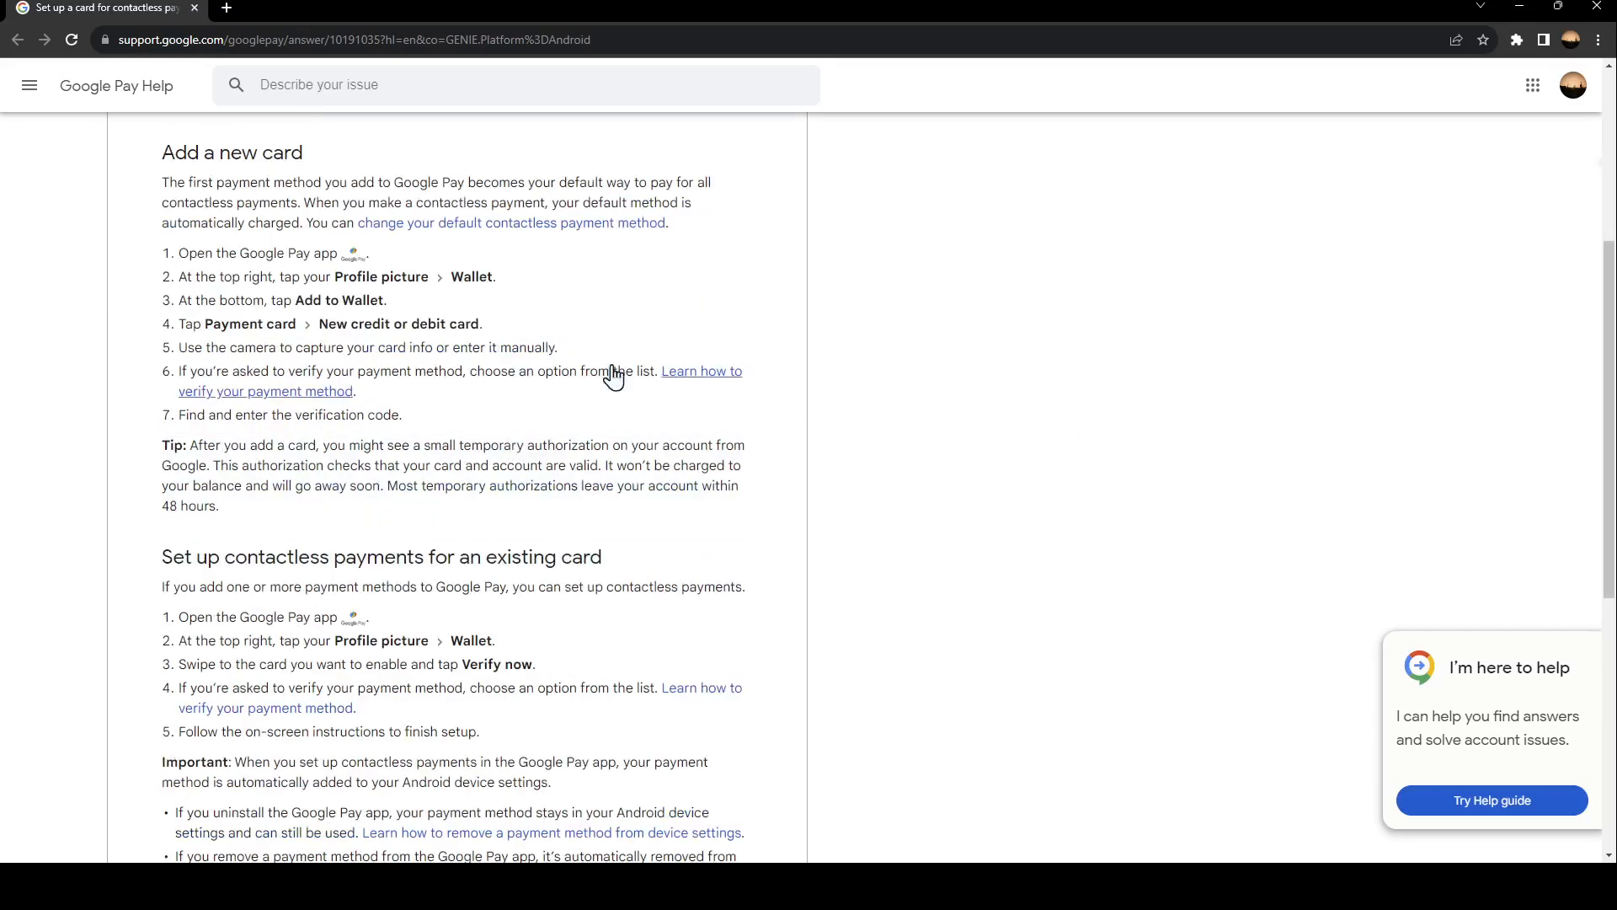
mouse_move(332, 507)
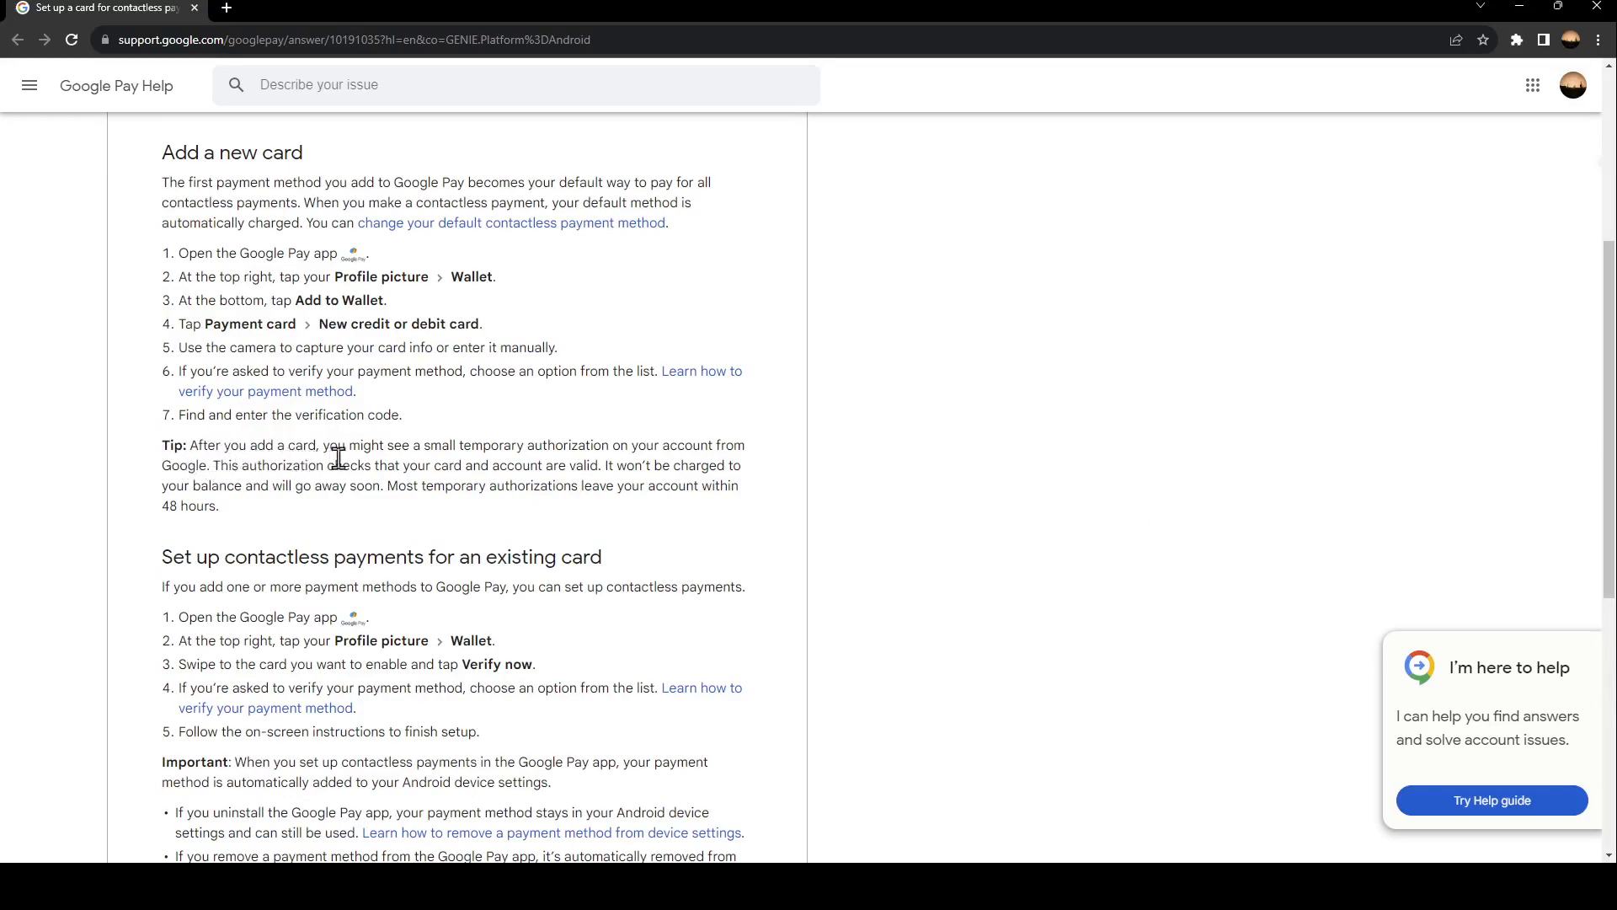
mouse_move(512, 464)
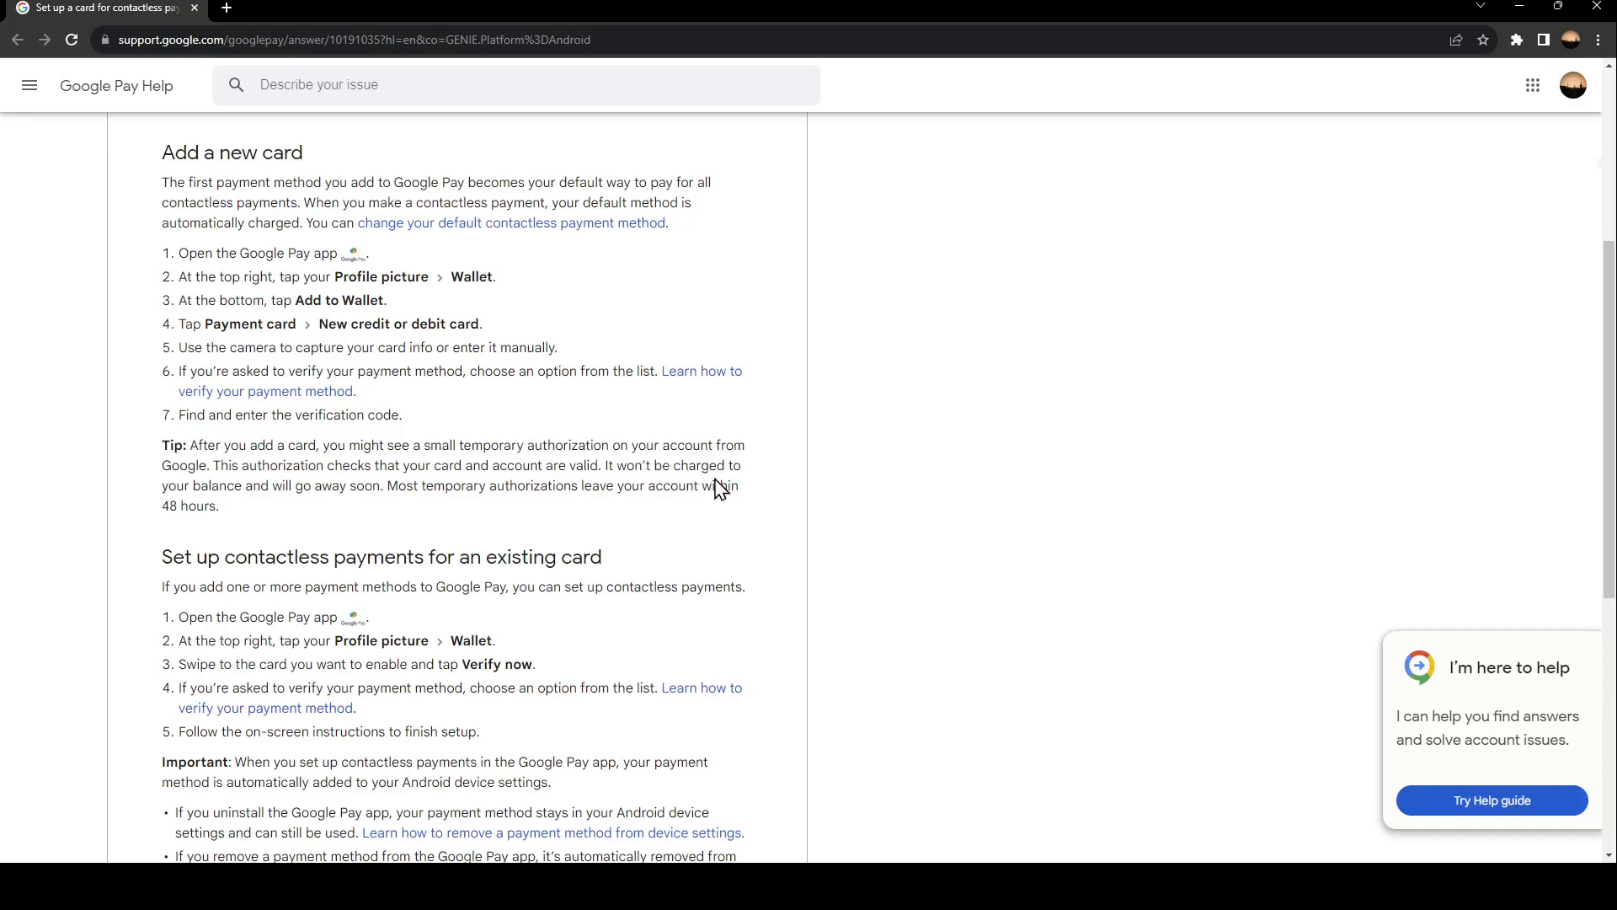
mouse_move(275, 481)
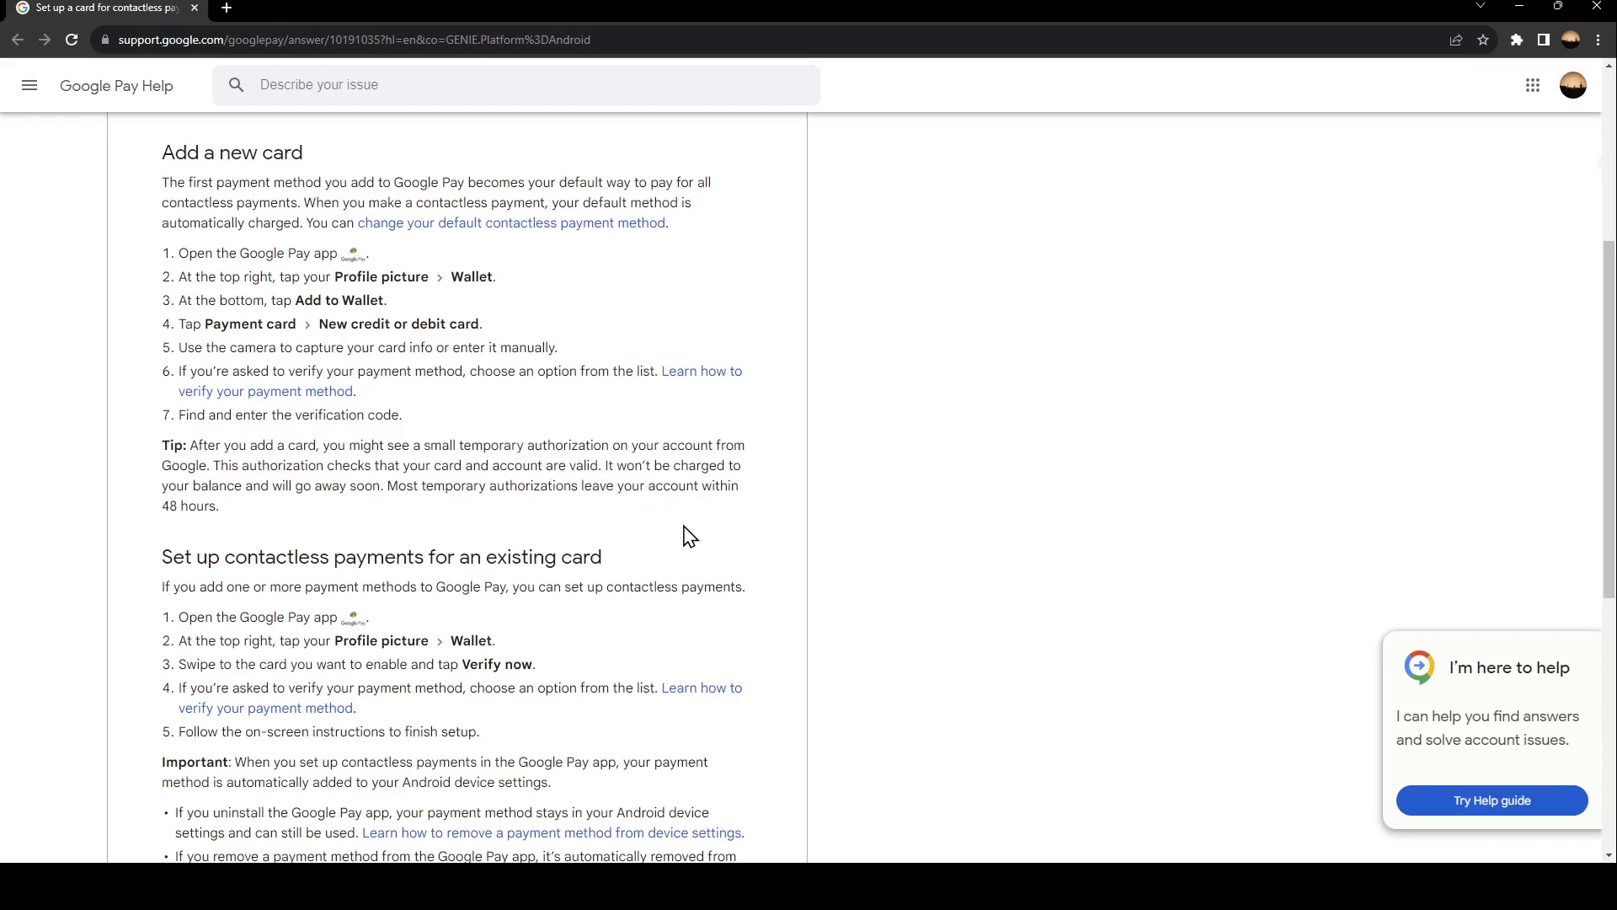
mouse_move(199, 540)
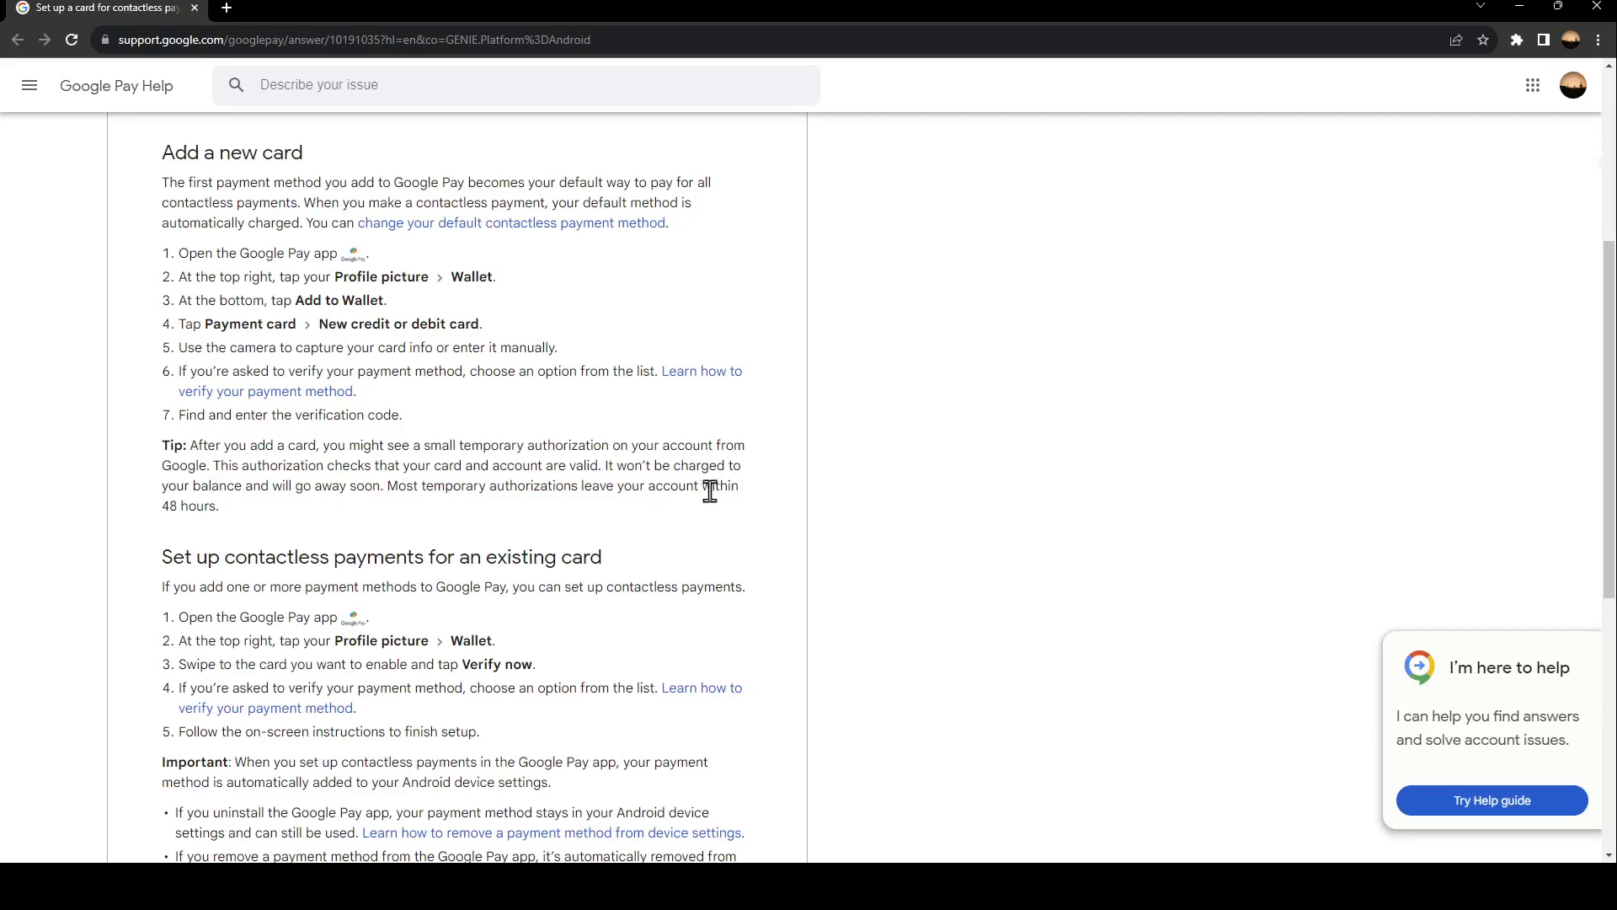
mouse_move(615, 559)
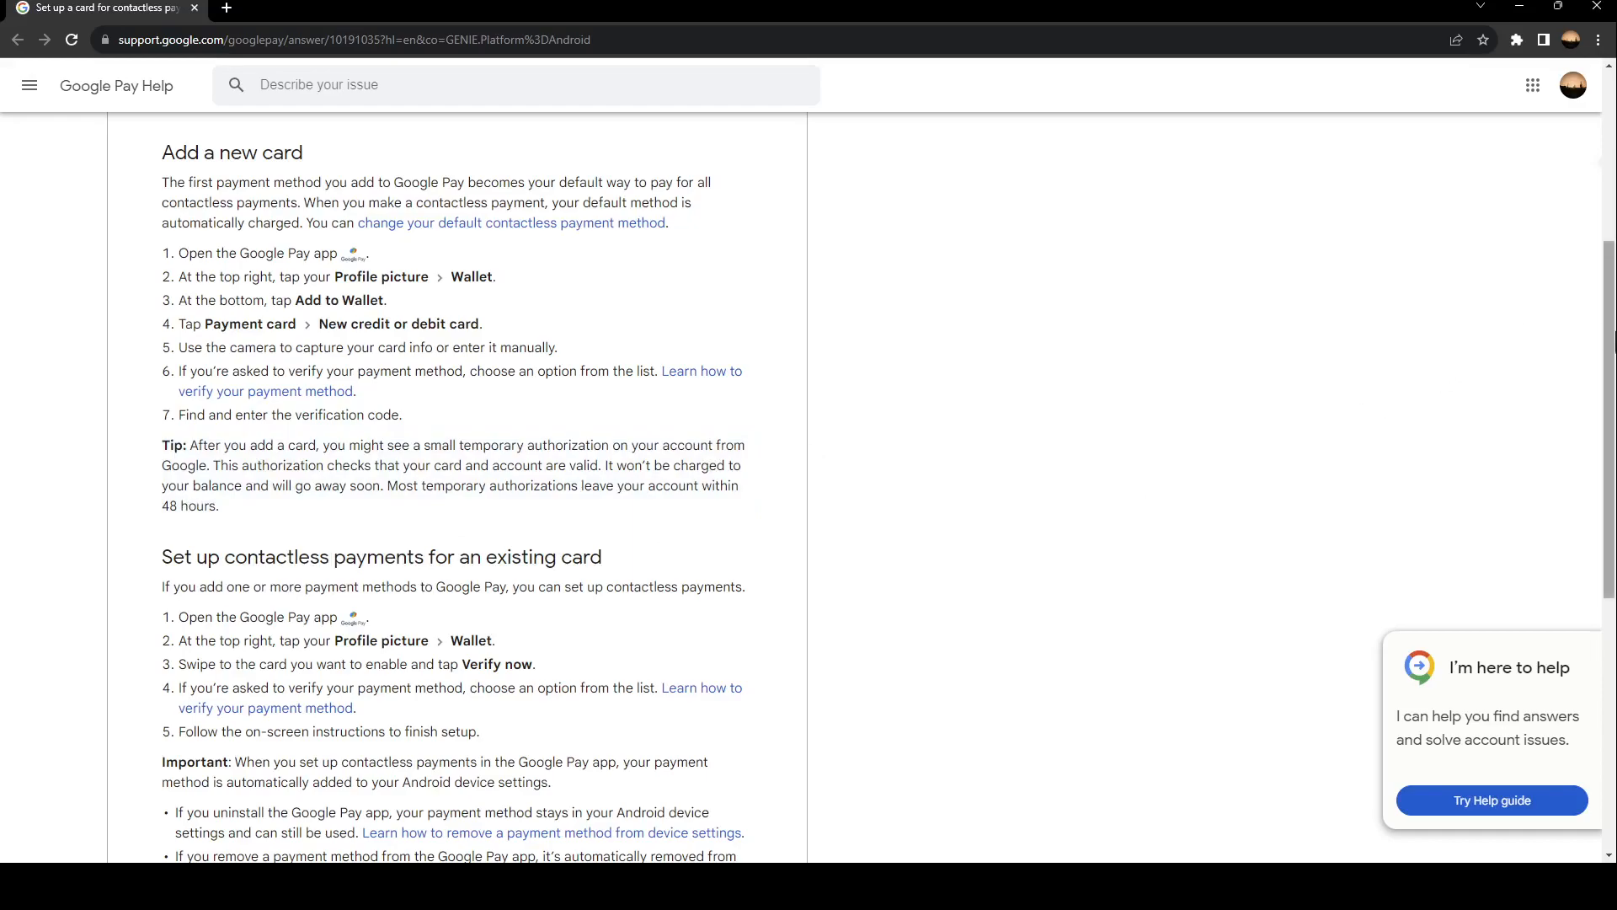
scroll(down, 3)
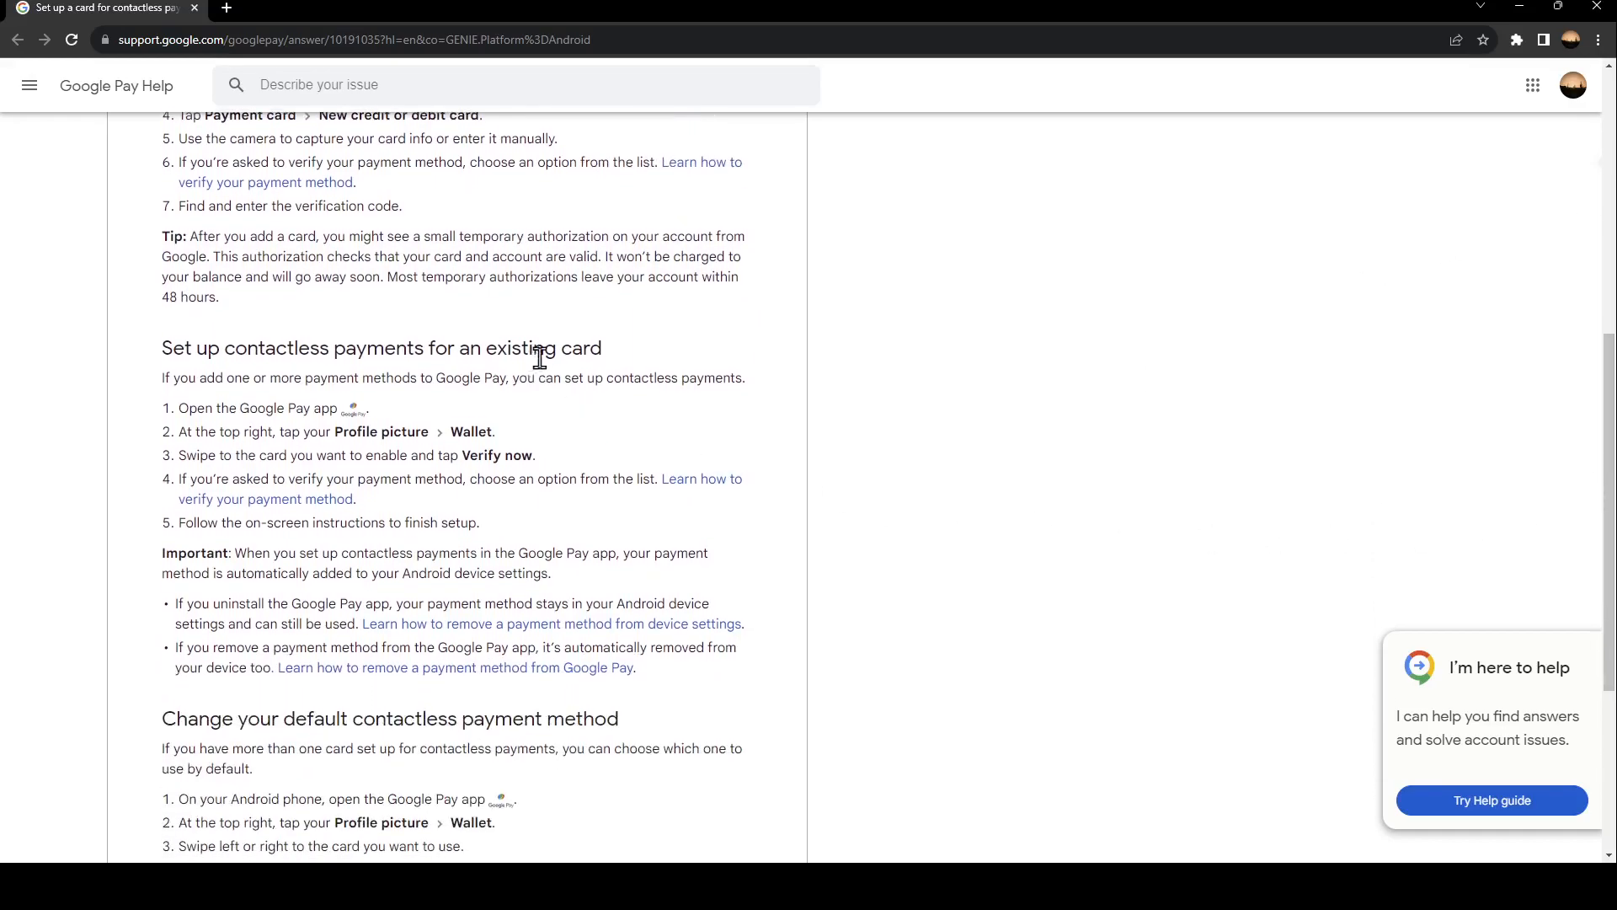
mouse_move(245, 403)
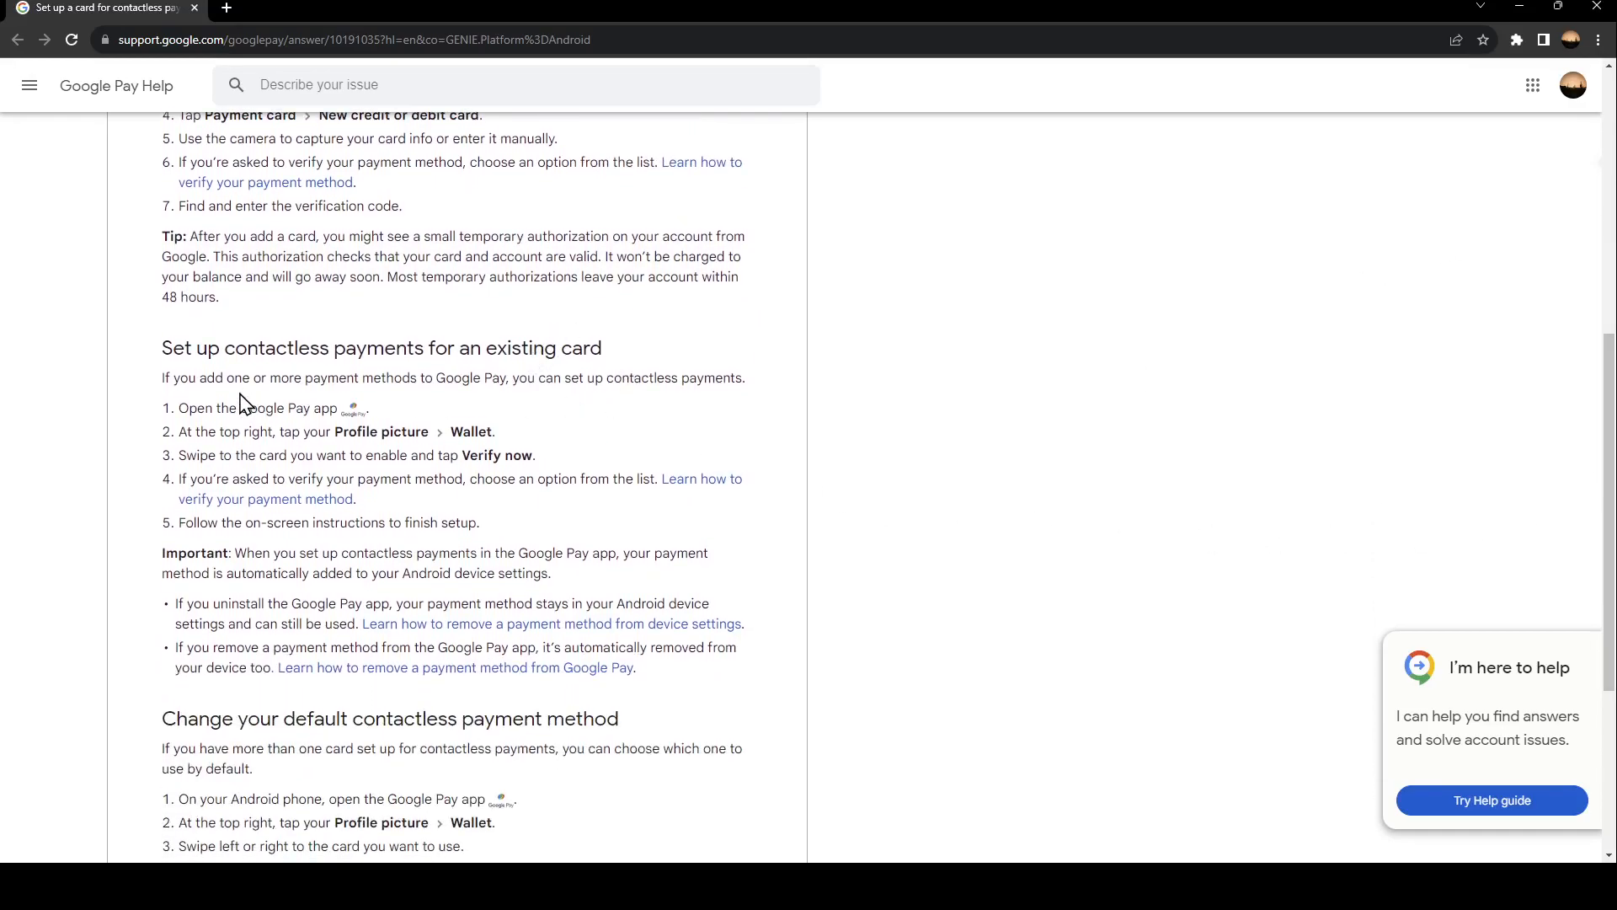
mouse_move(531, 425)
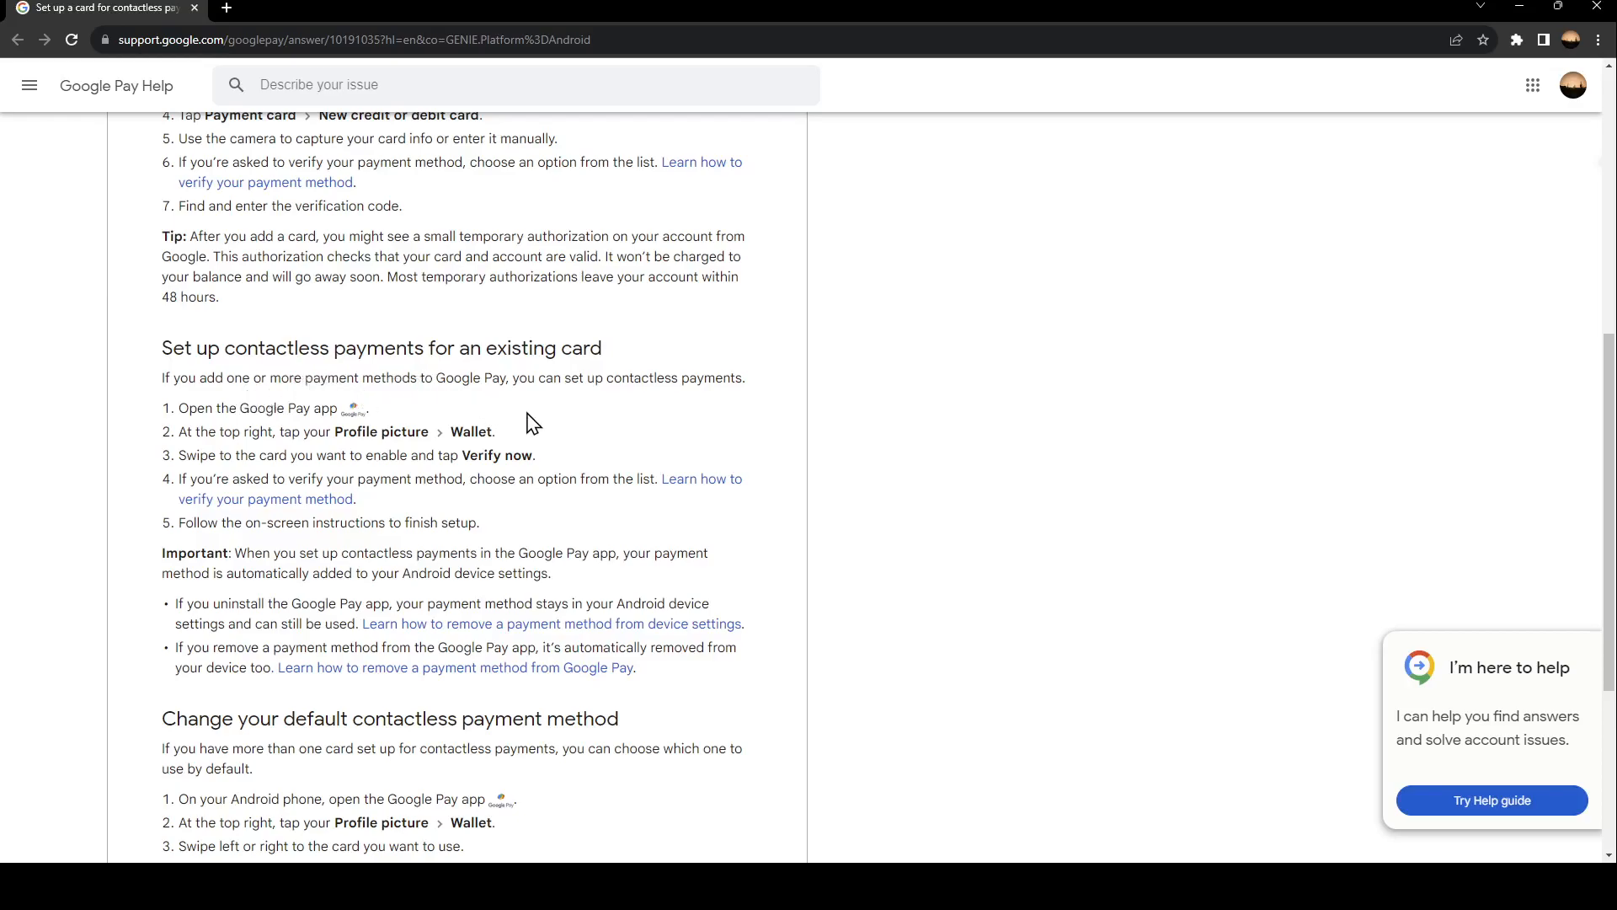
mouse_move(558, 415)
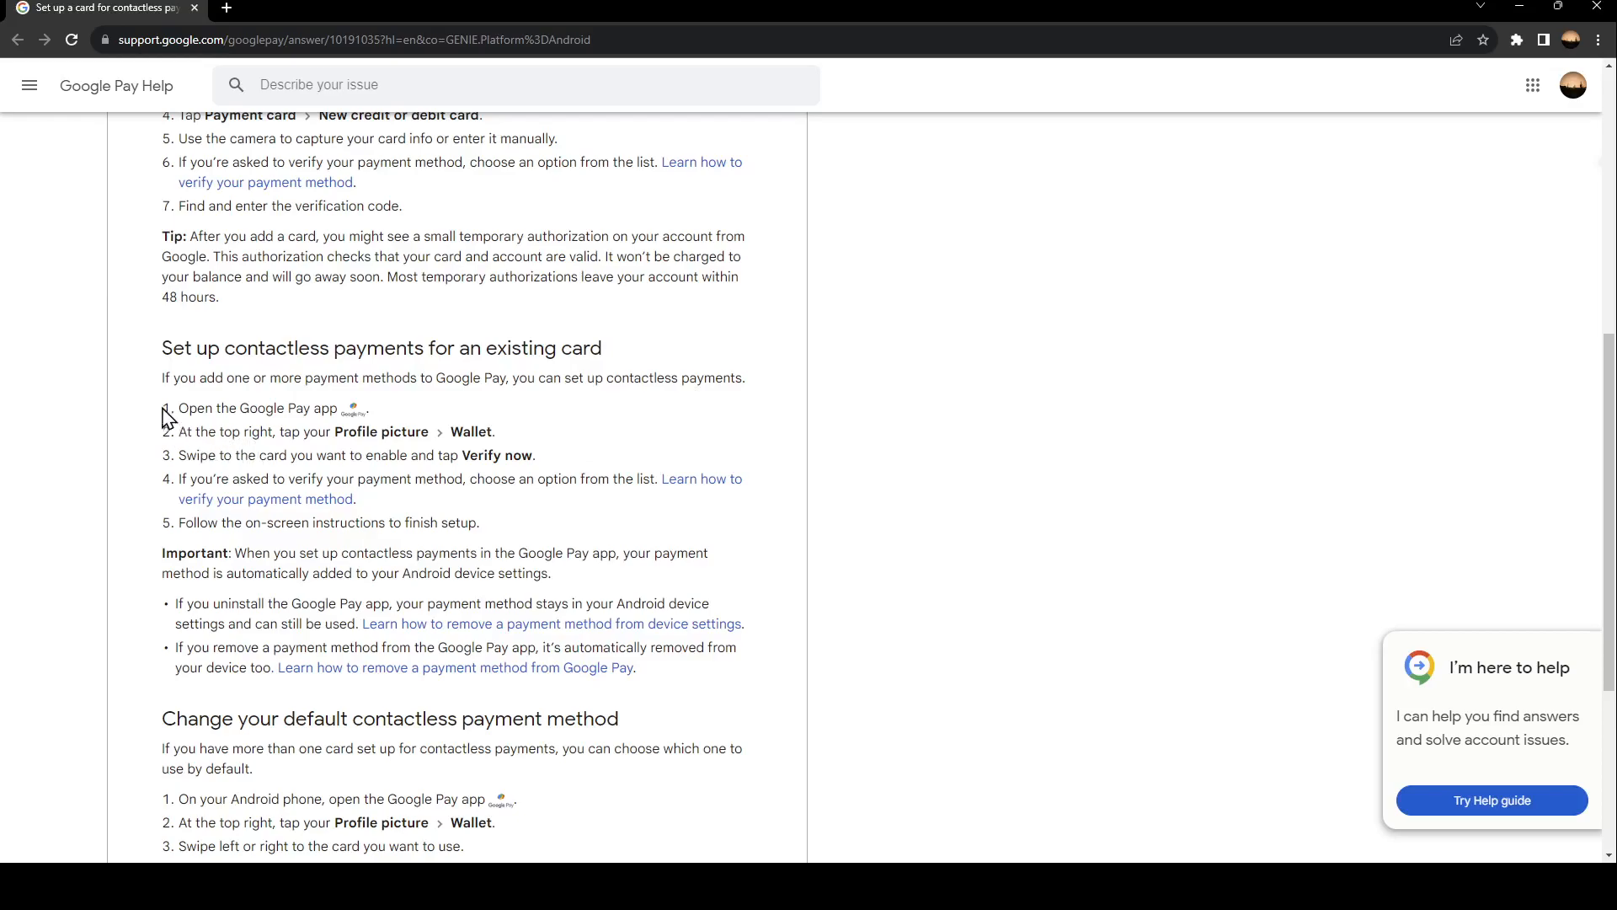
mouse_move(504, 455)
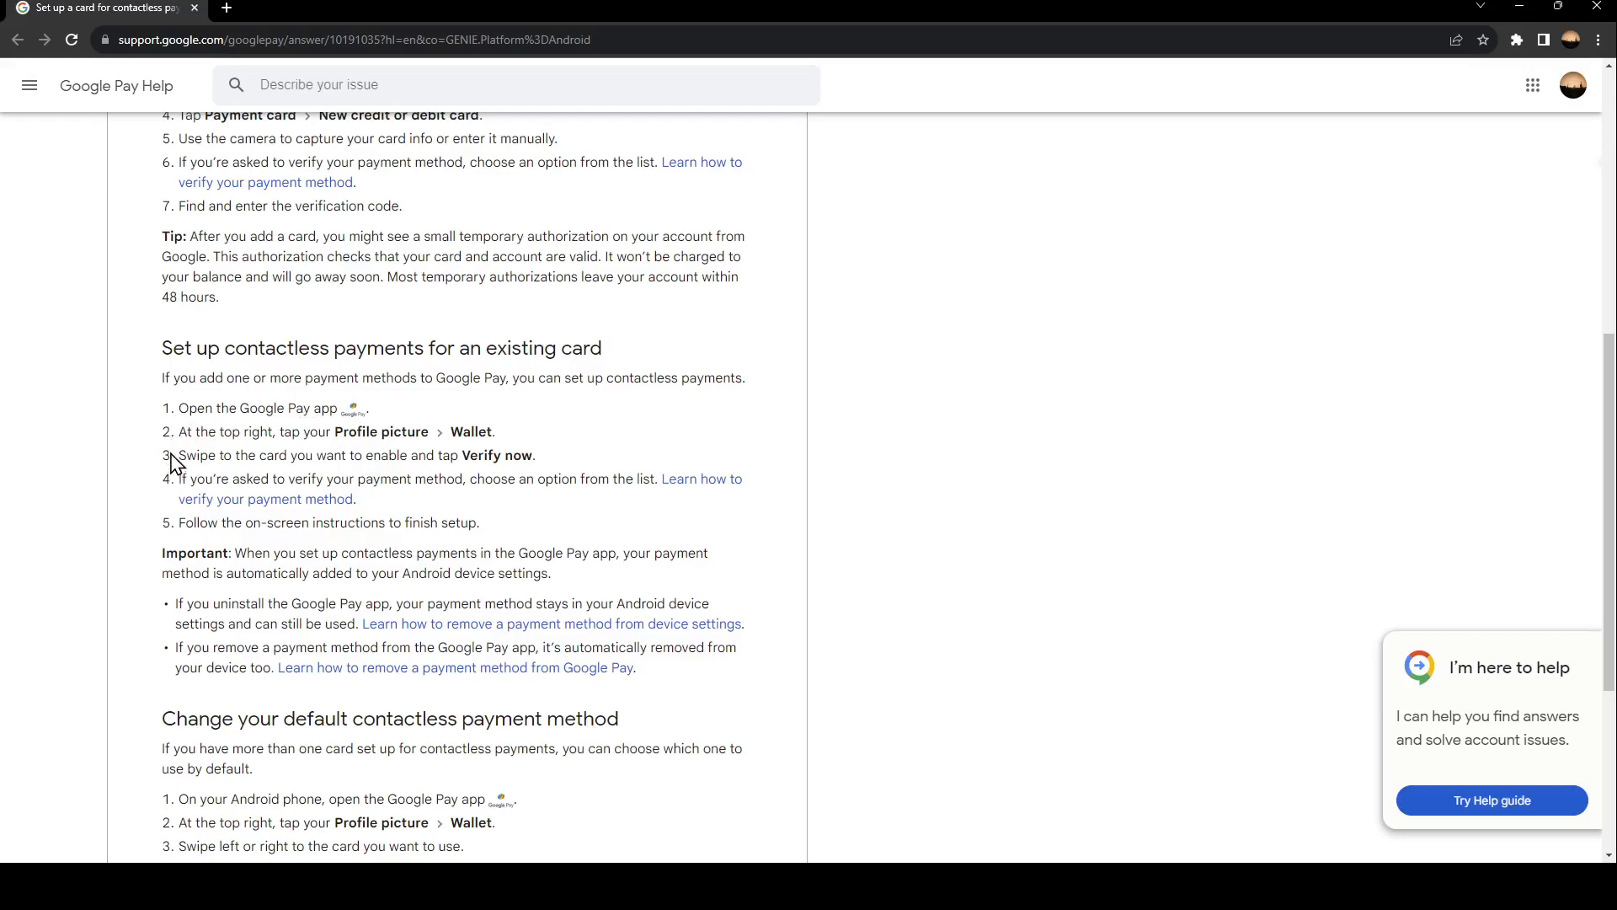
mouse_move(445, 458)
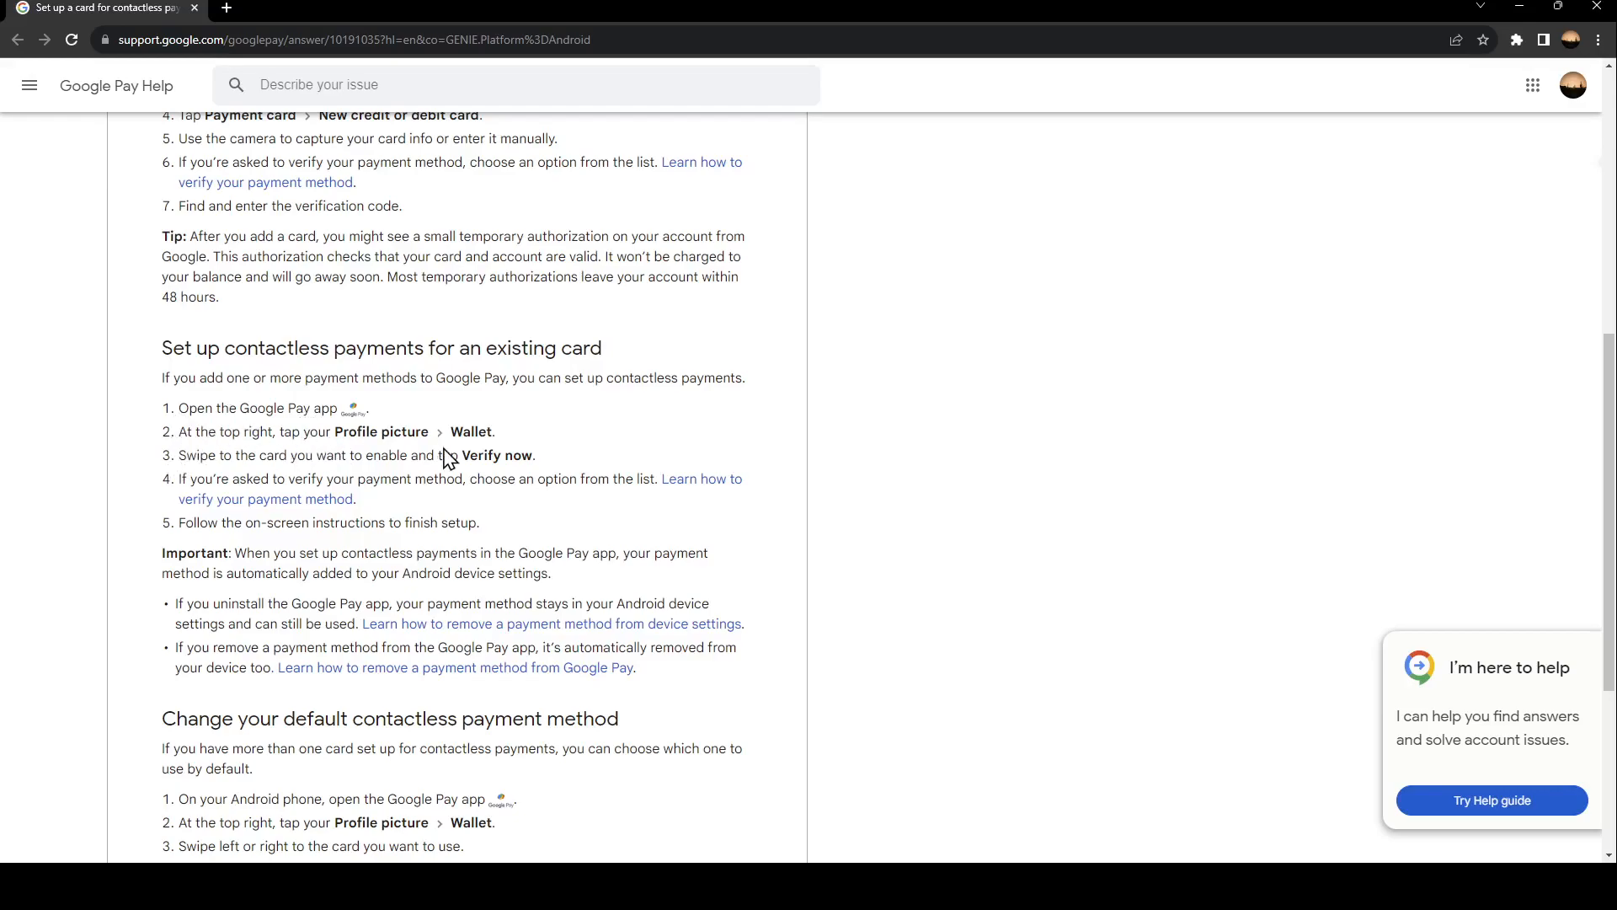
mouse_move(219, 480)
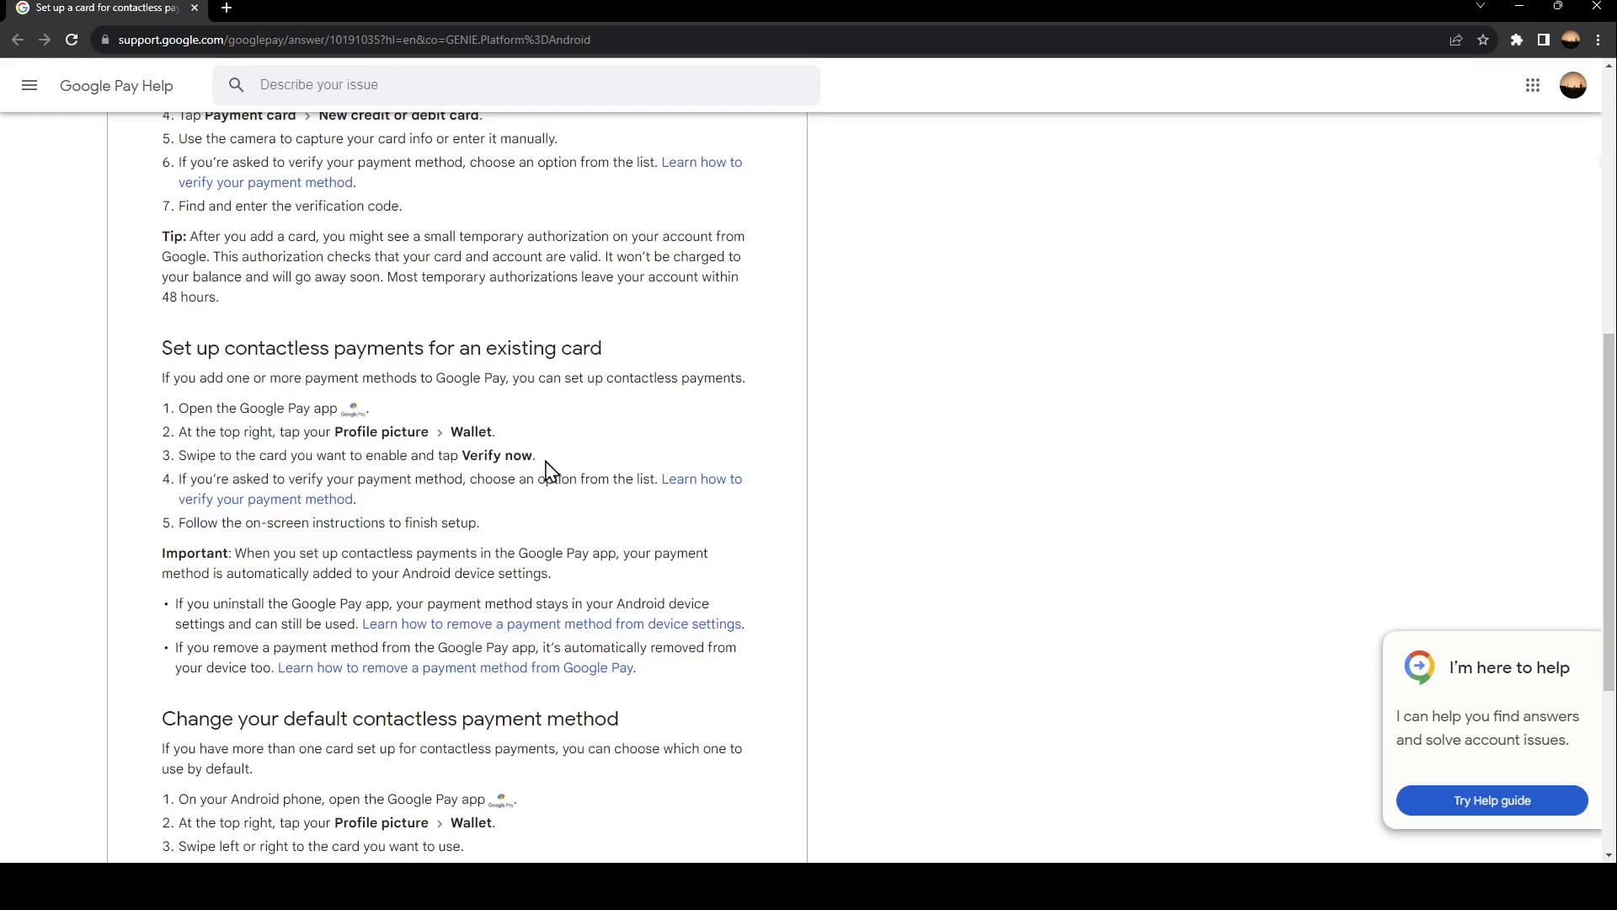
mouse_move(369, 515)
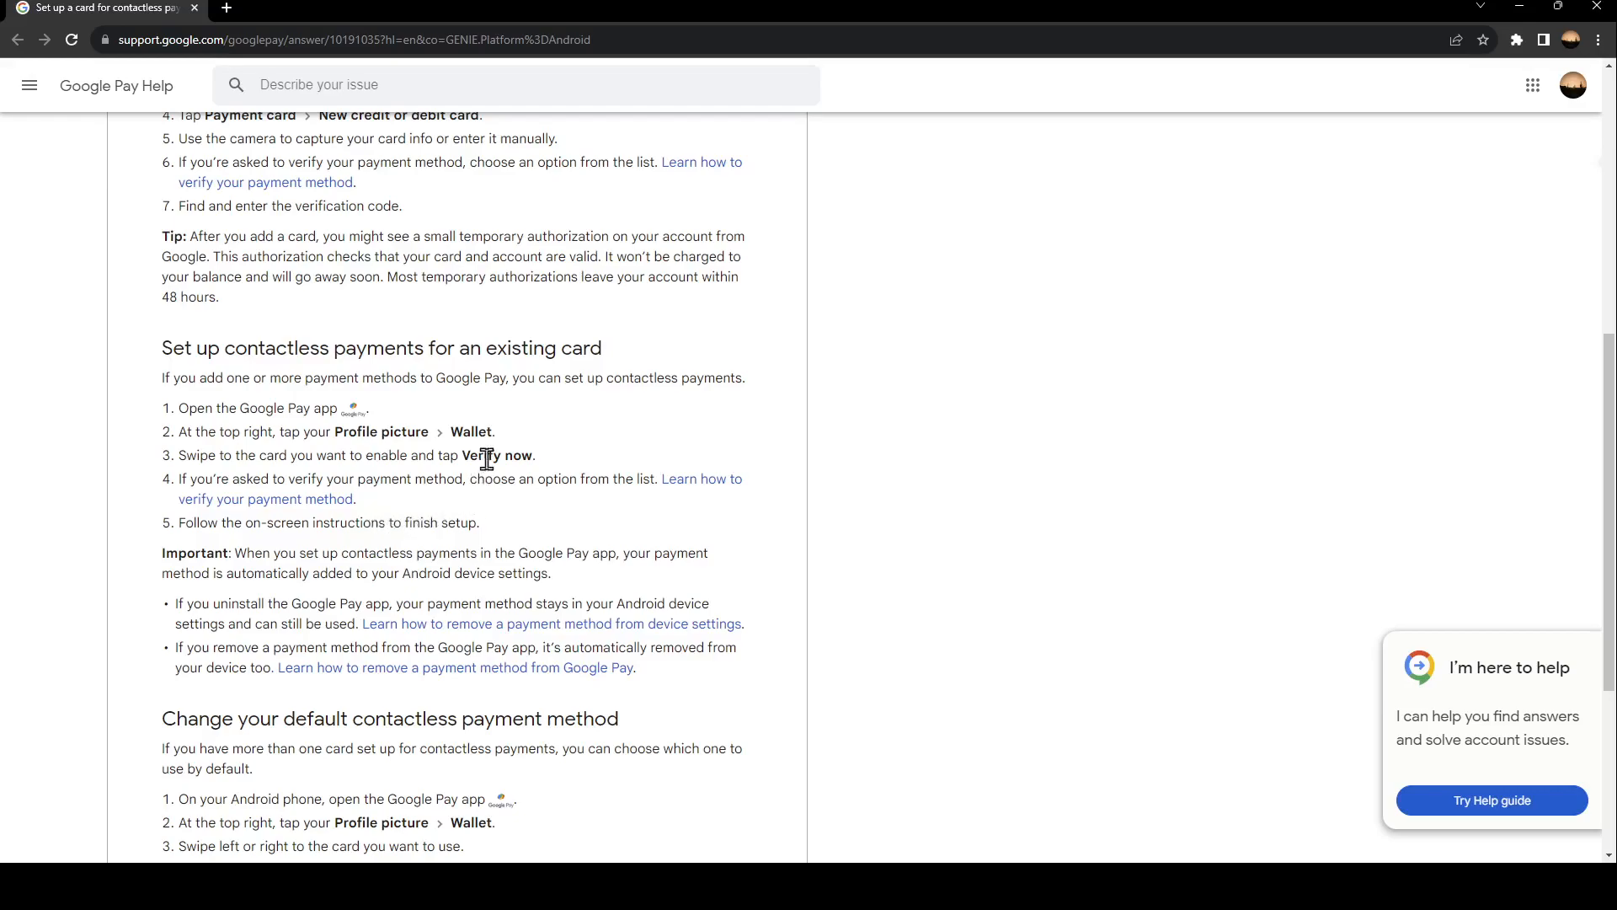
mouse_move(224, 555)
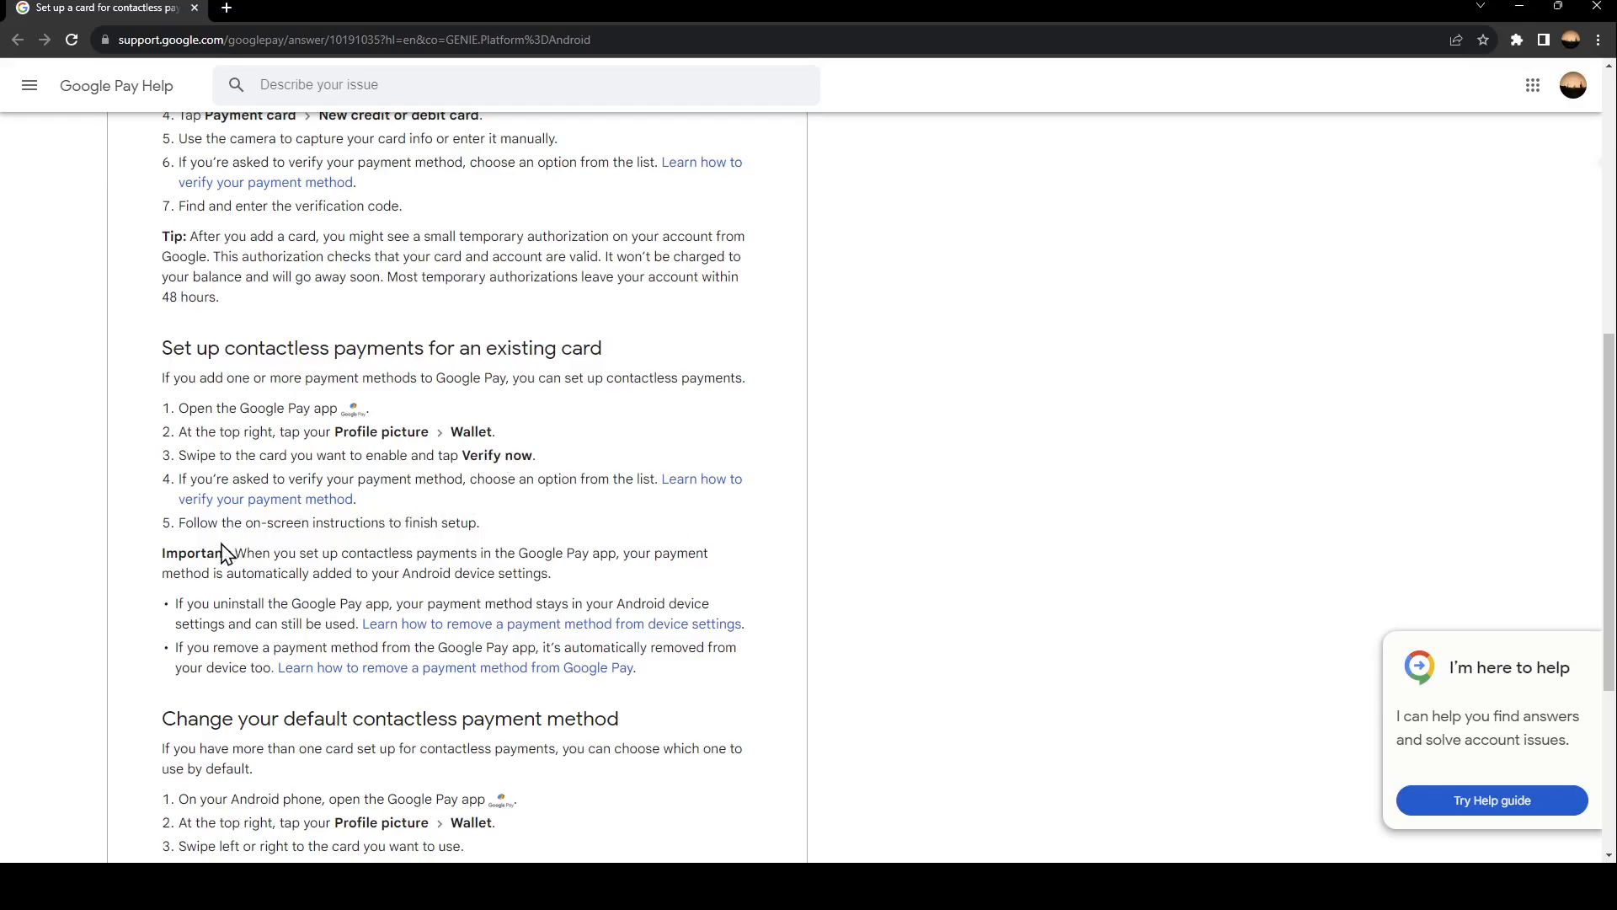
mouse_move(389, 544)
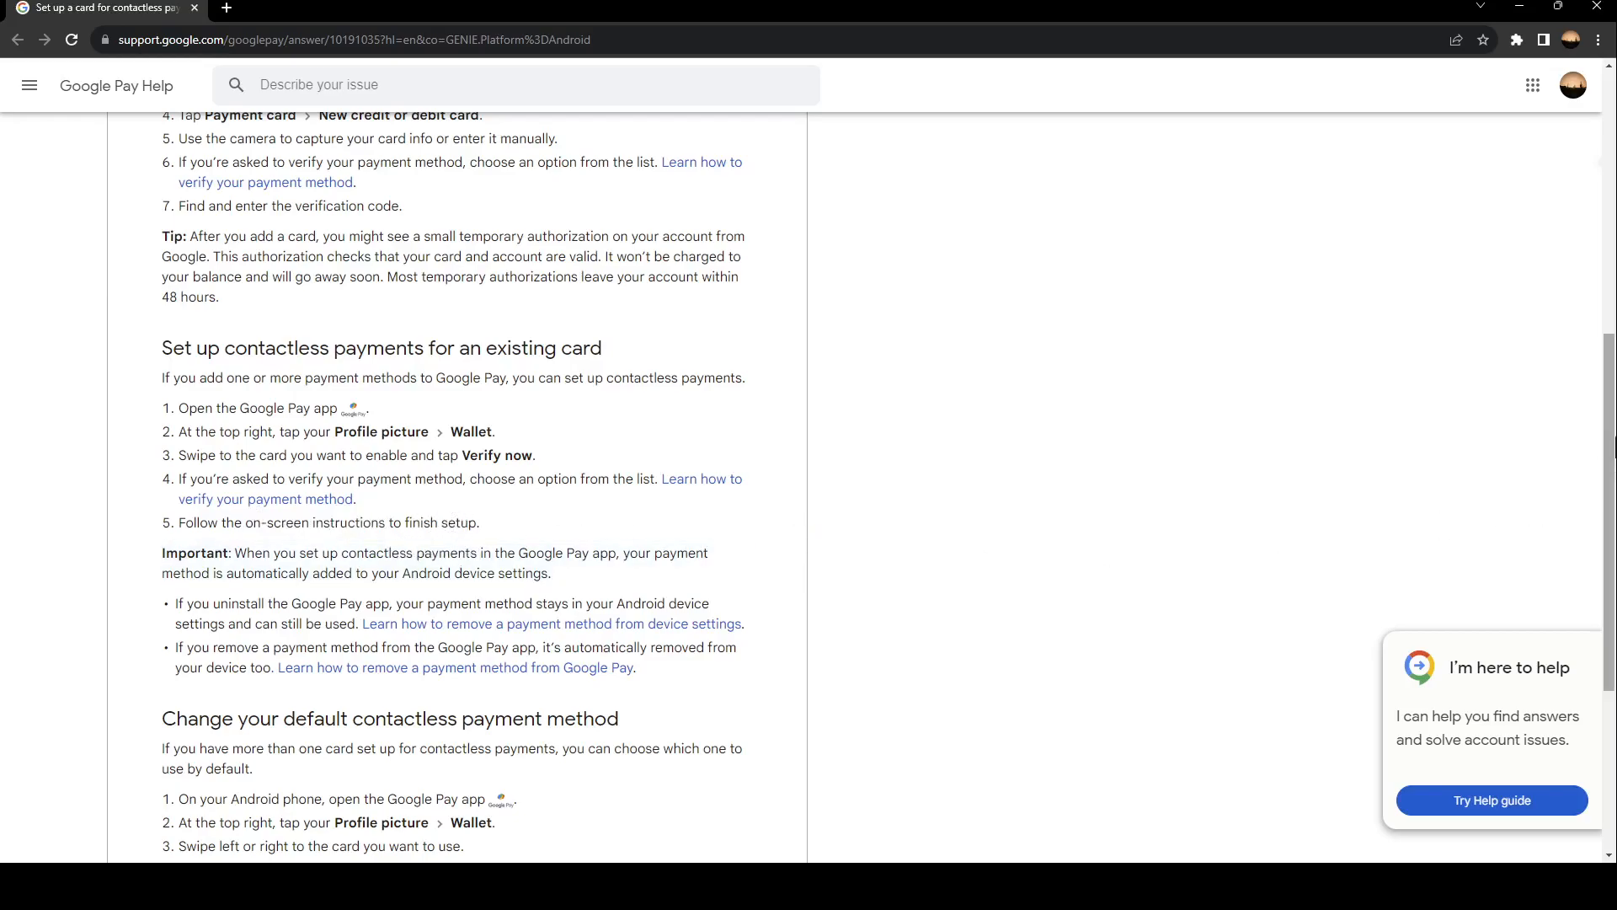
scroll(up, 3)
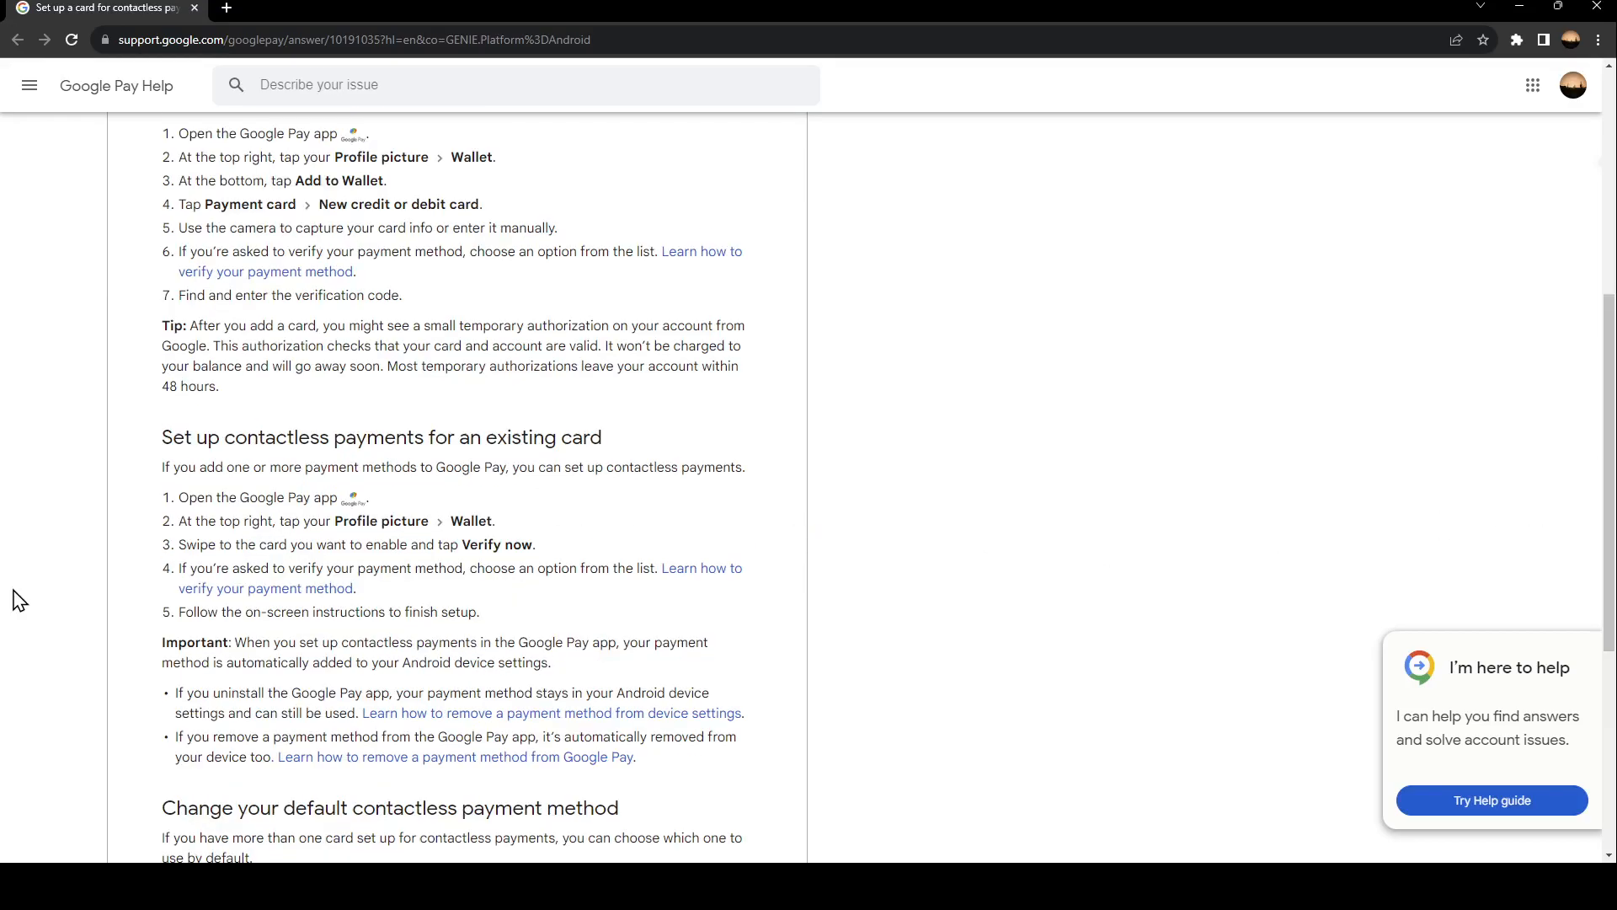